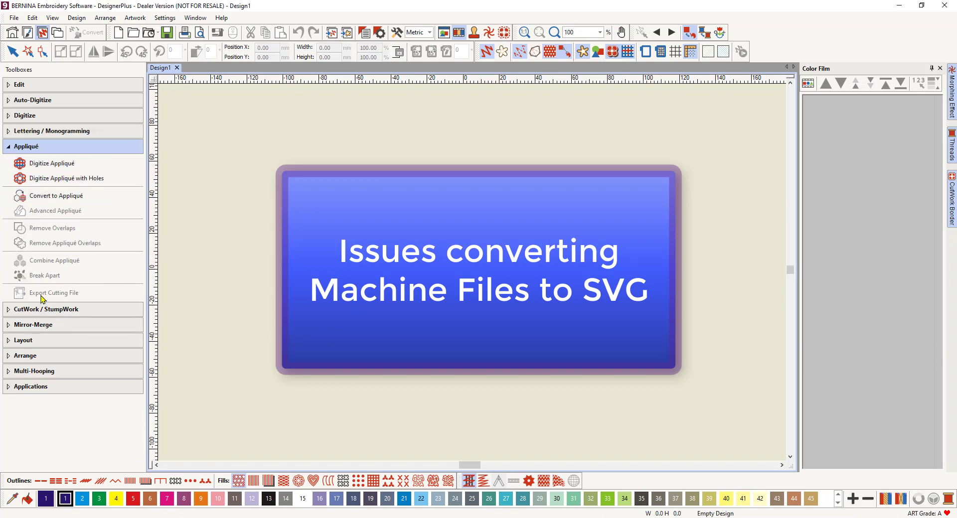
{"action": "mouse_move", "coordinate": [82, 298]}
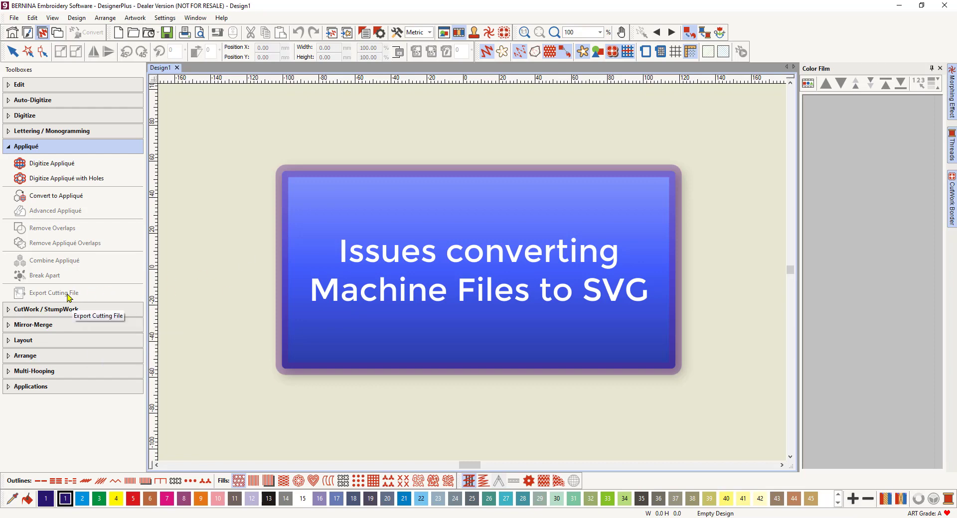
{"action": "mouse_move", "coordinate": [54, 293]}
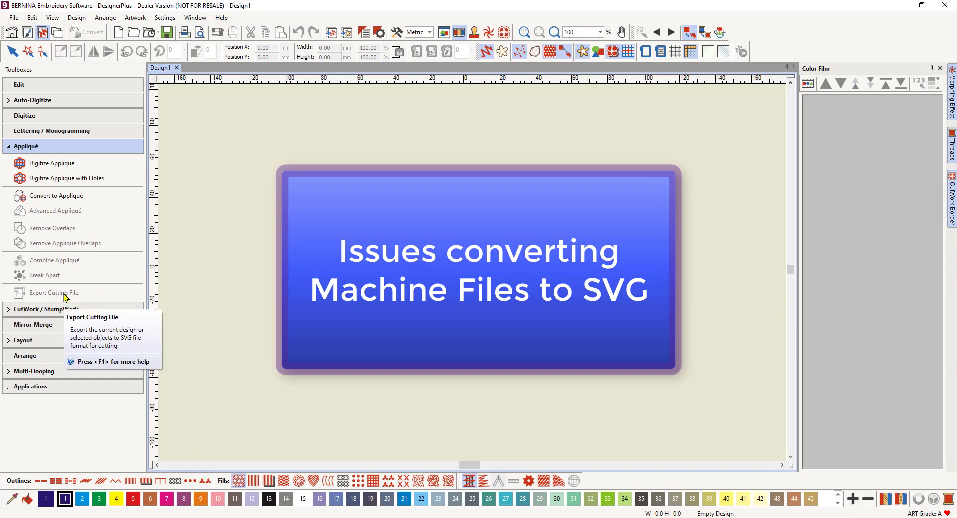
{"action": "mouse_move", "coordinate": [92, 295]}
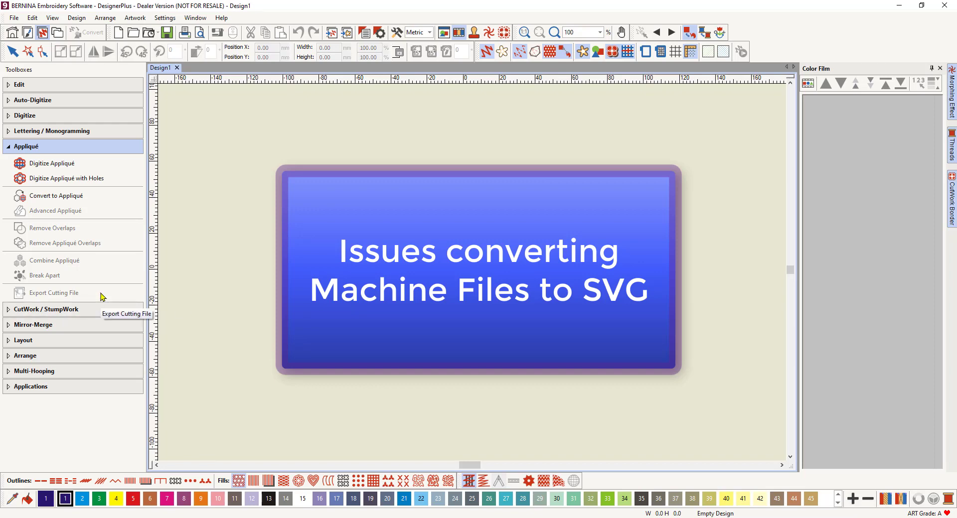
{"action": "mouse_move", "coordinate": [101, 297]}
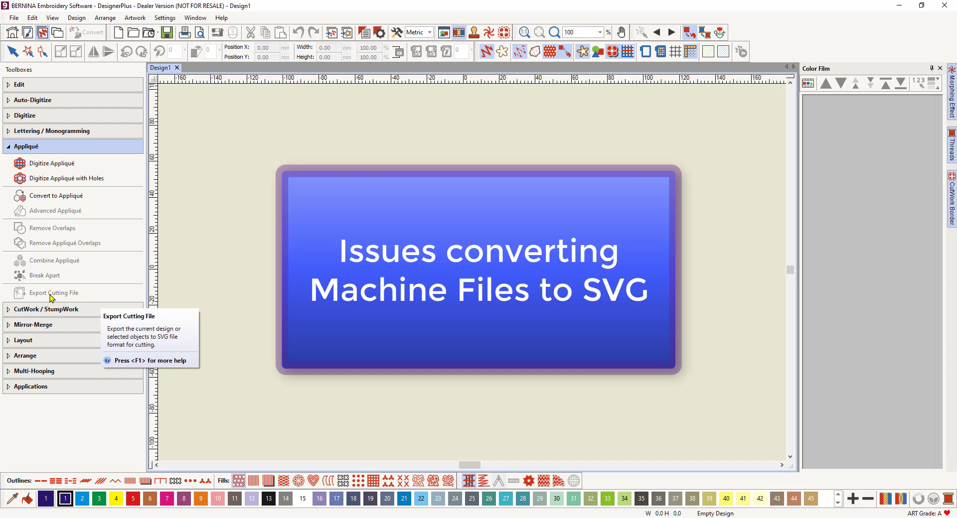
{"action": "mouse_move", "coordinate": [97, 297]}
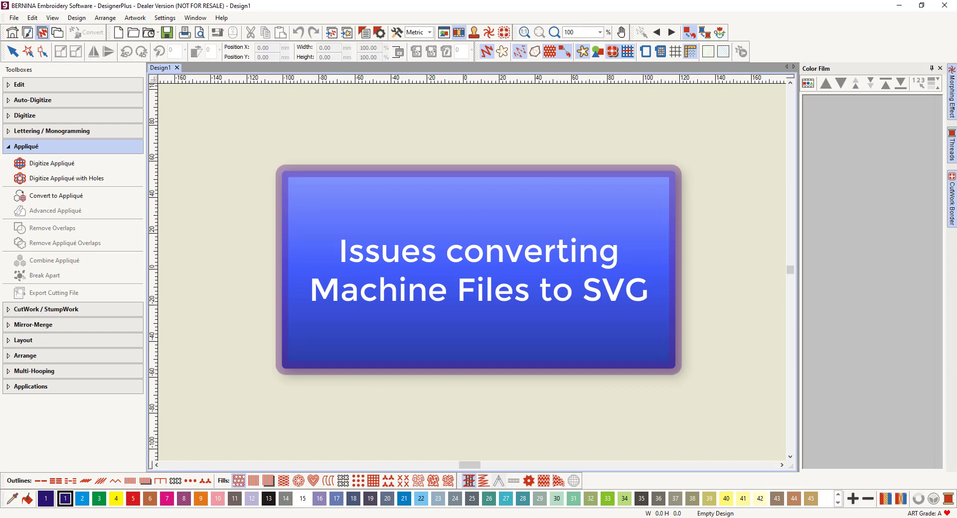
{"action": "mouse_move", "coordinate": [262, 300]}
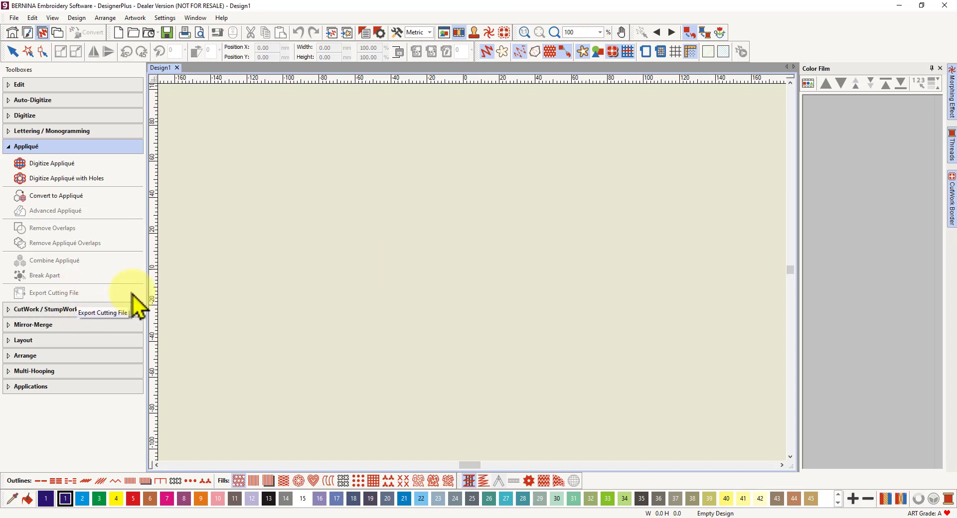
{"action": "mouse_move", "coordinate": [403, 294]}
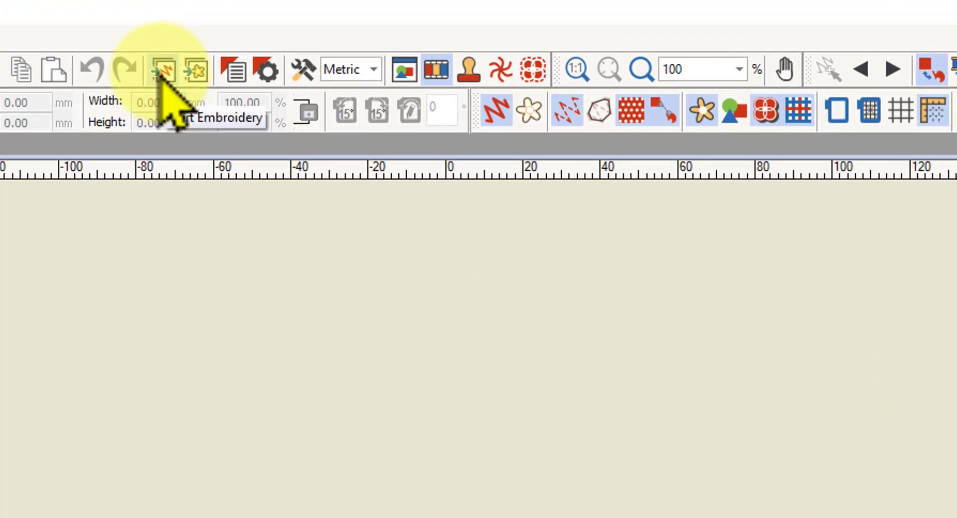
- Insert the Fishies1.pes angelfish design and dismiss the non-native design warning
{"action": "left_click", "coordinate": [161, 70]}
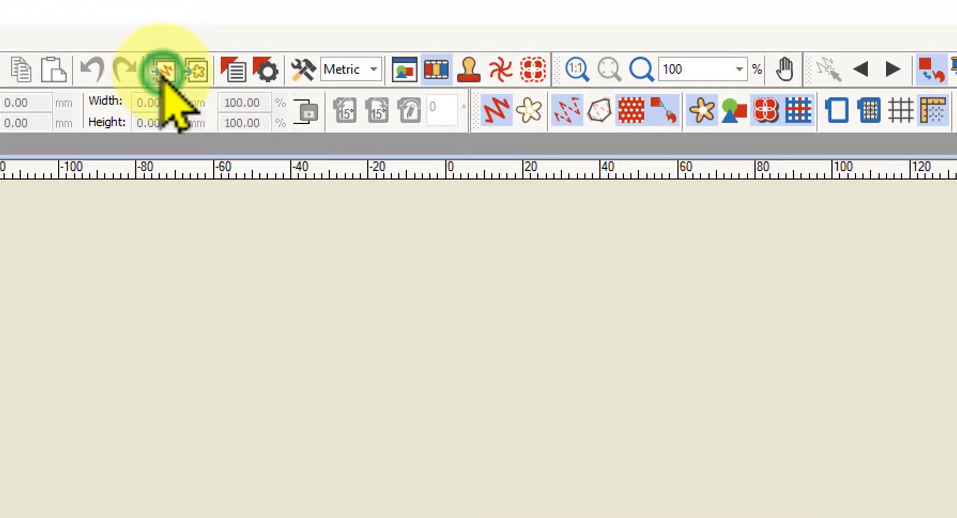
{"action": "left_click", "coordinate": [163, 70]}
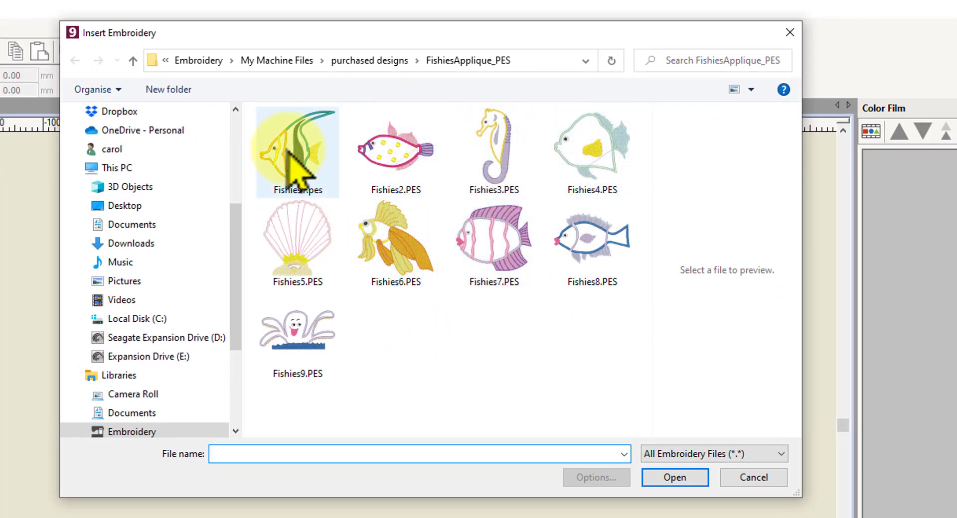
{"action": "mouse_move", "coordinate": [299, 159]}
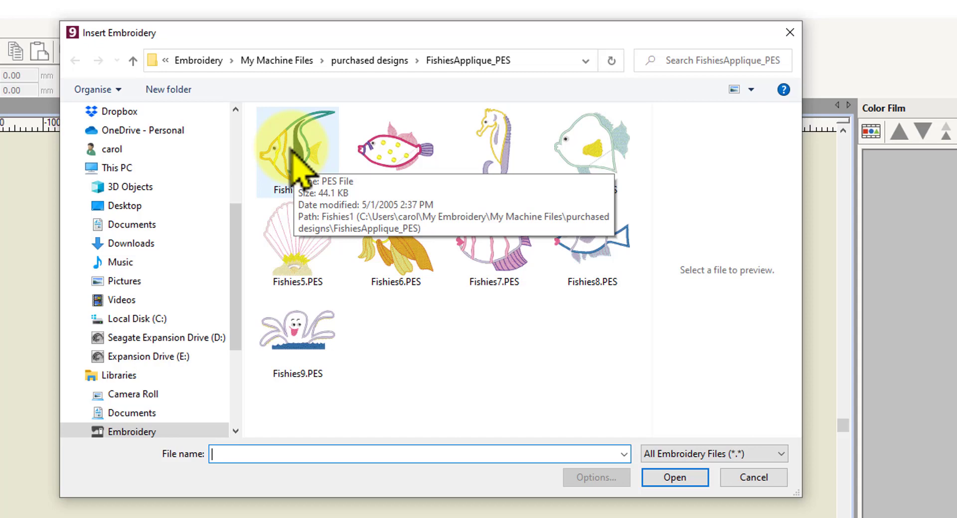
{"action": "left_click", "coordinate": [297, 146]}
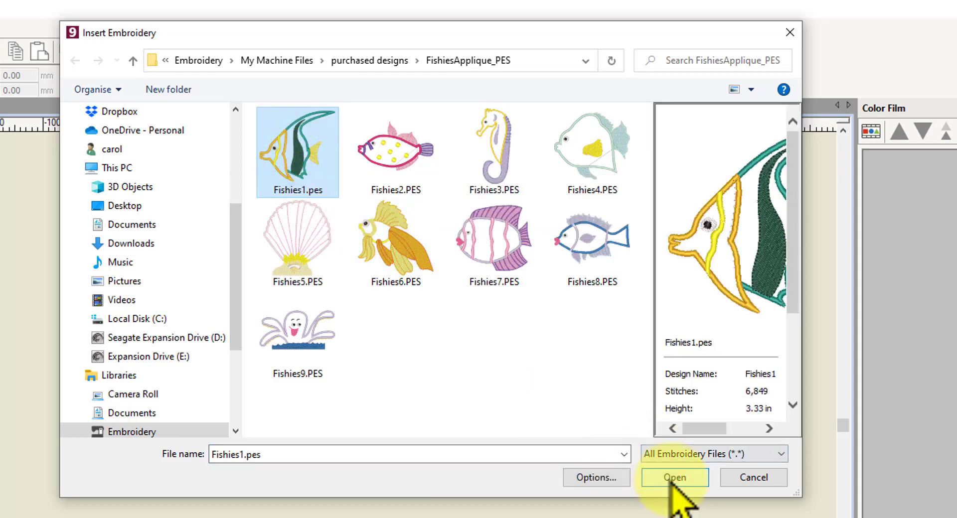
{"action": "left_click", "coordinate": [674, 478]}
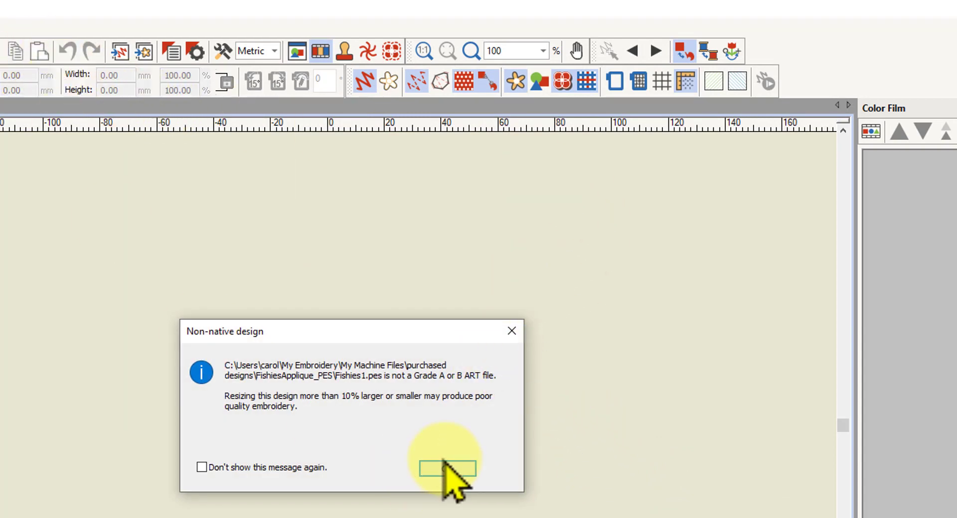
{"action": "left_click", "coordinate": [445, 469]}
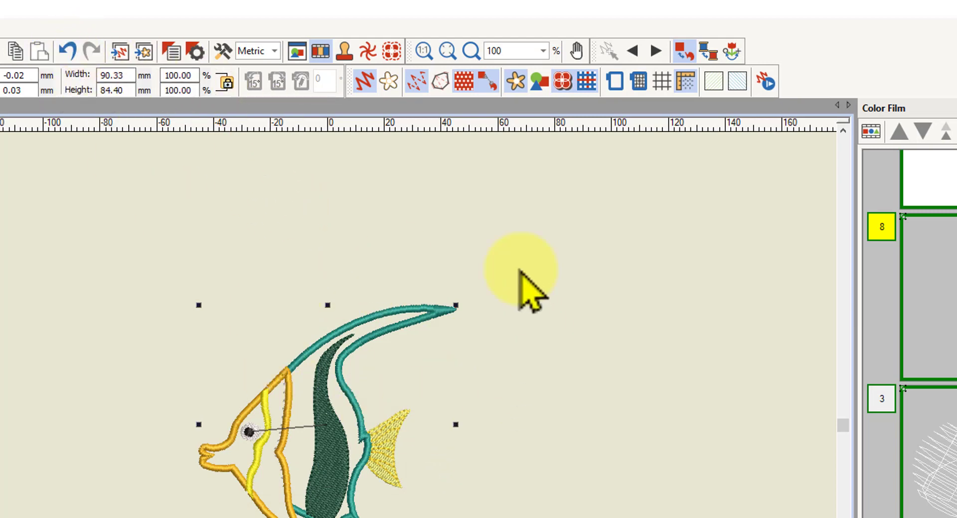
{"action": "mouse_move", "coordinate": [397, 287]}
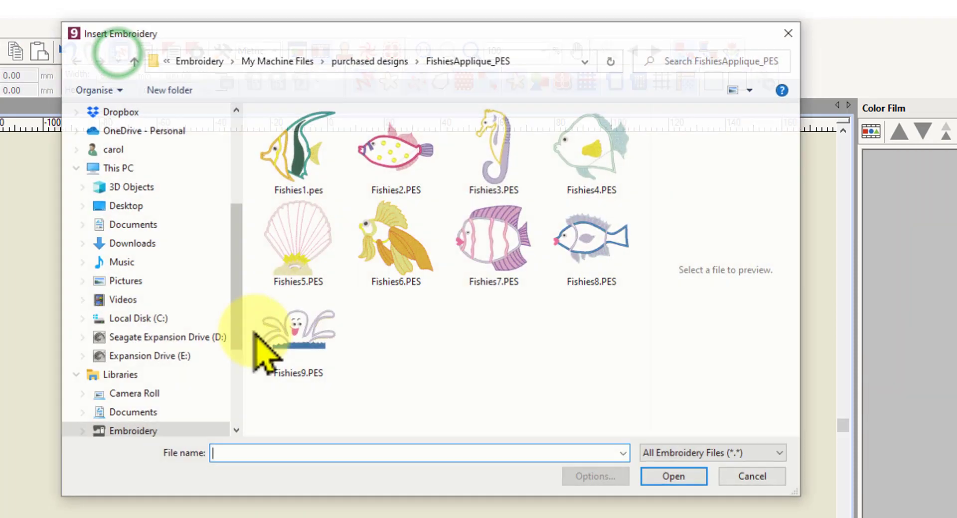
- Re-insert Fishies1.pes with Convert stitches into object shapes chosen, accepting the non-native warning
{"action": "left_click", "coordinate": [297, 150]}
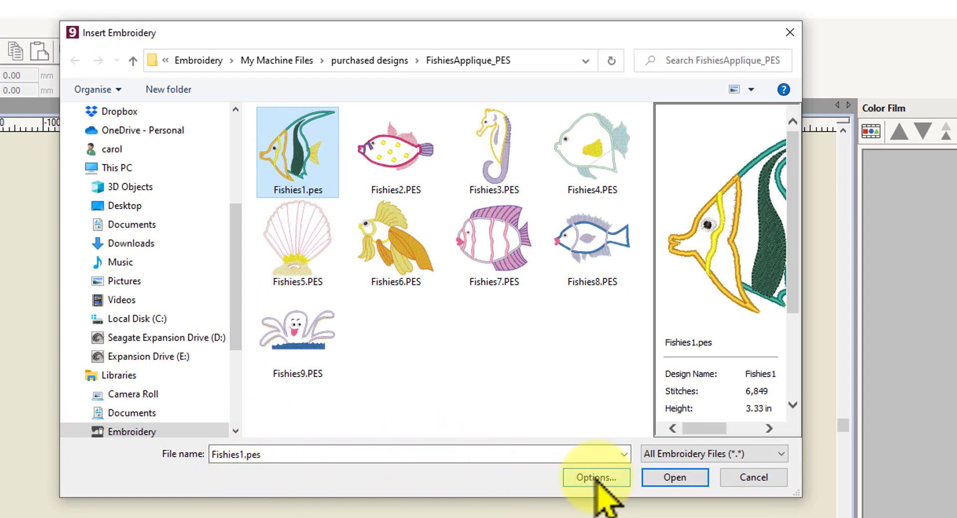
{"action": "left_click", "coordinate": [596, 478]}
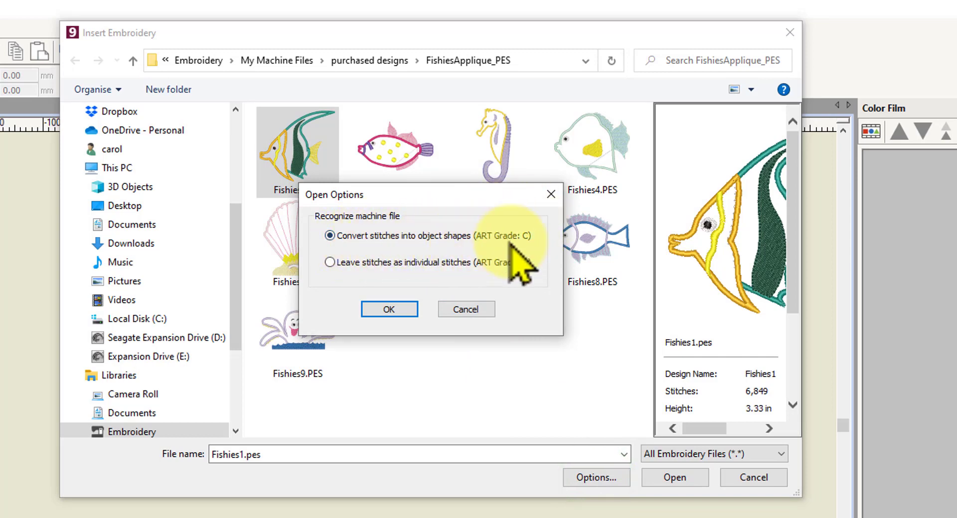
{"action": "mouse_move", "coordinate": [526, 265]}
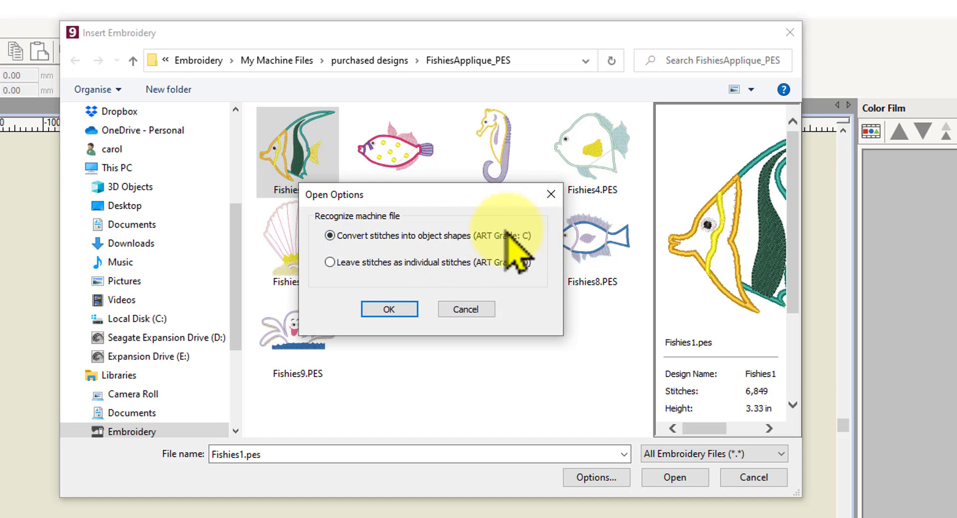
{"action": "mouse_move", "coordinate": [543, 256]}
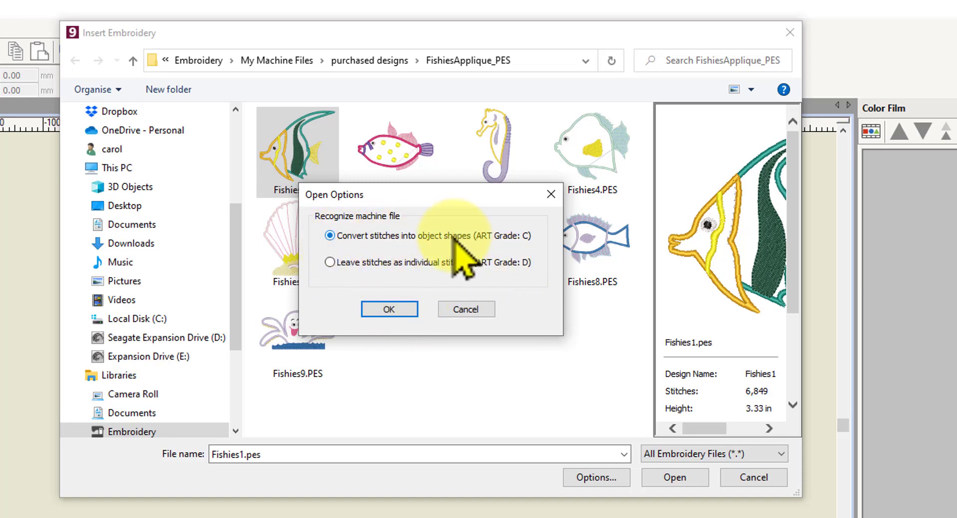
{"action": "mouse_move", "coordinate": [418, 262]}
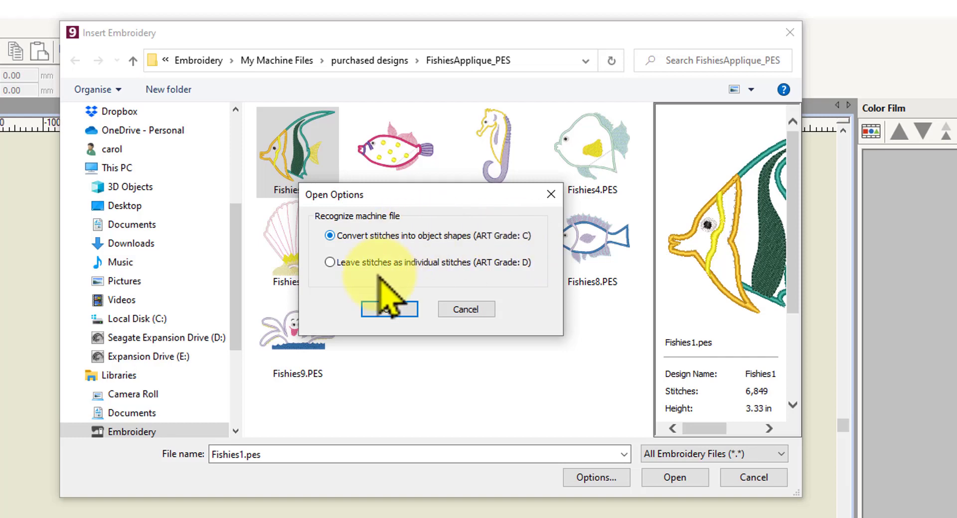
{"action": "left_click", "coordinate": [390, 309]}
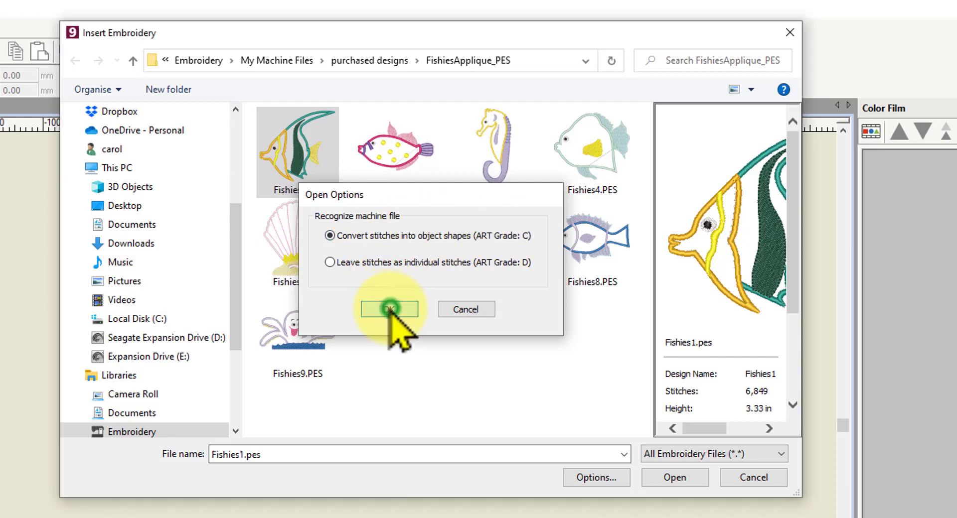
{"action": "left_click", "coordinate": [390, 309]}
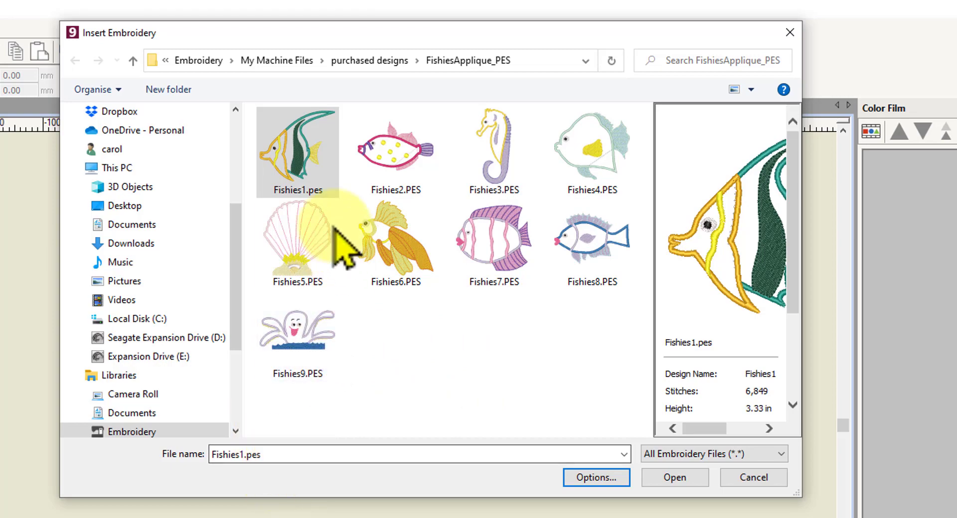
{"action": "left_click", "coordinate": [674, 476]}
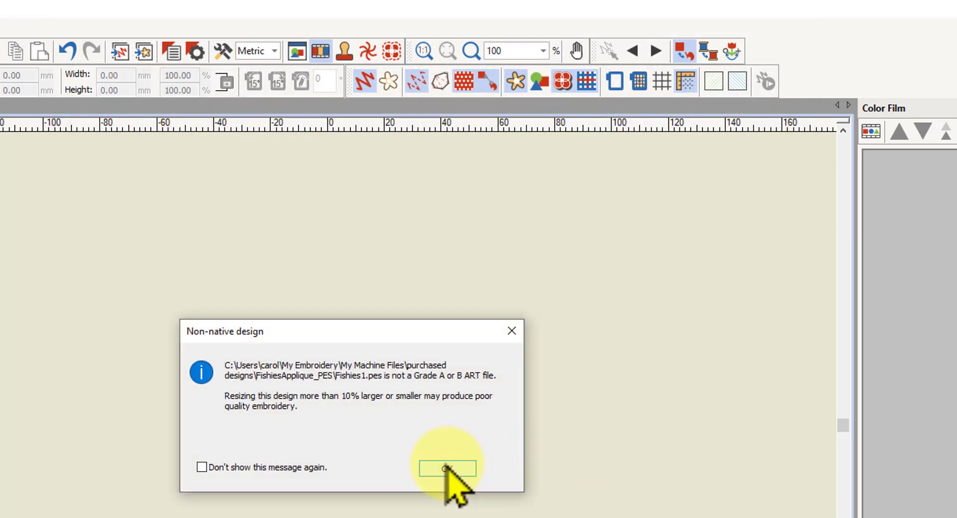
{"action": "left_click", "coordinate": [445, 468]}
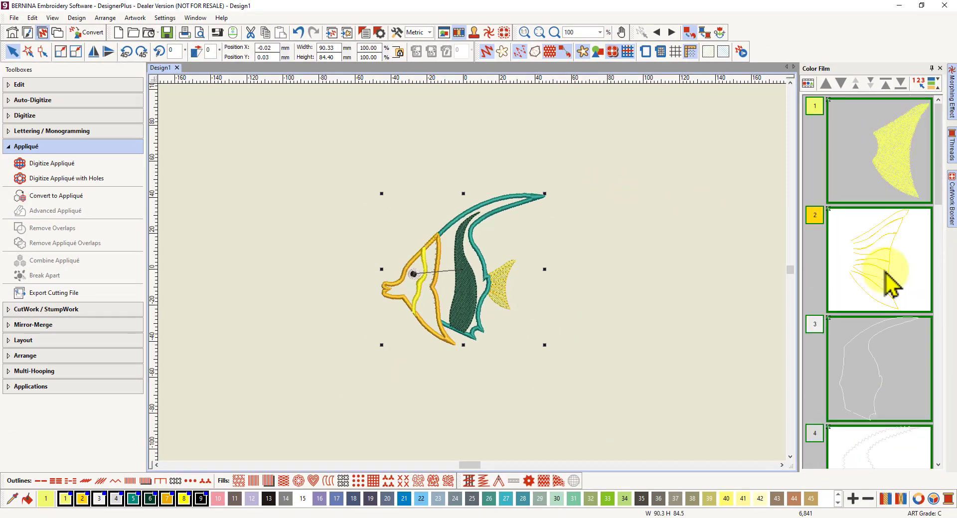
{"action": "scroll", "scroll_direction": "down", "scroll_amount": 3}
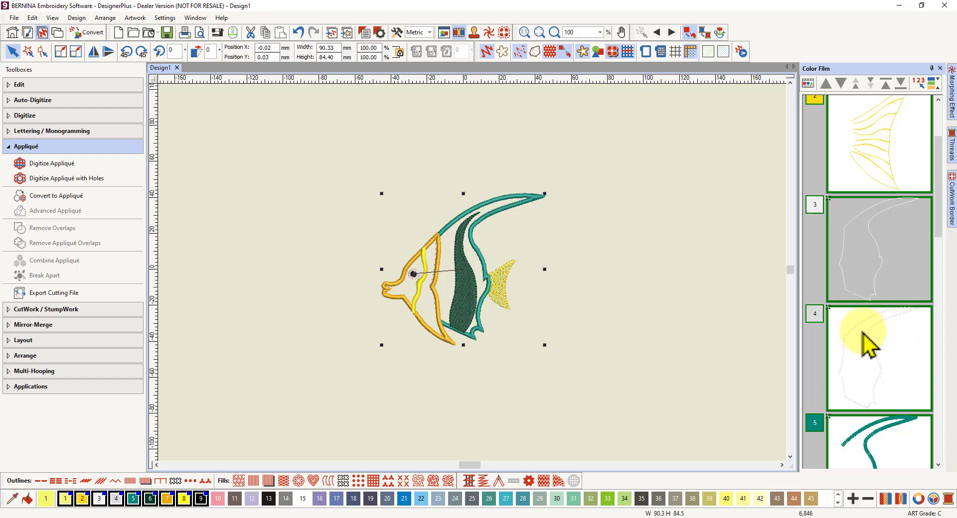
{"action": "mouse_move", "coordinate": [867, 363]}
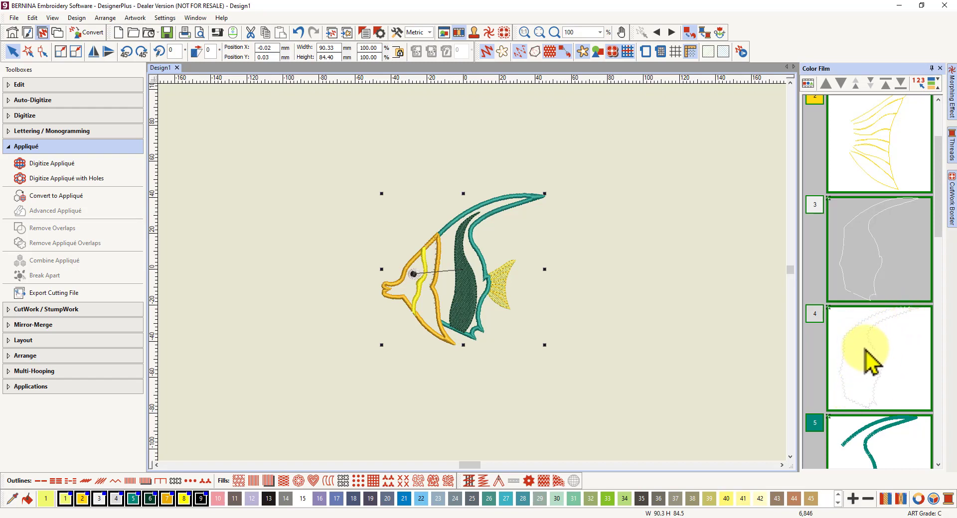
{"action": "right_click", "coordinate": [866, 357]}
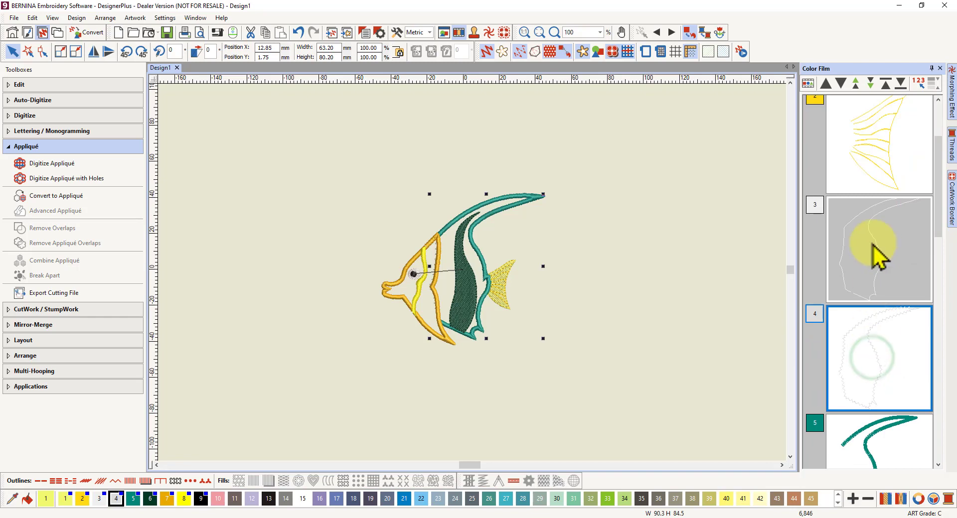
{"action": "left_click", "coordinate": [826, 84]}
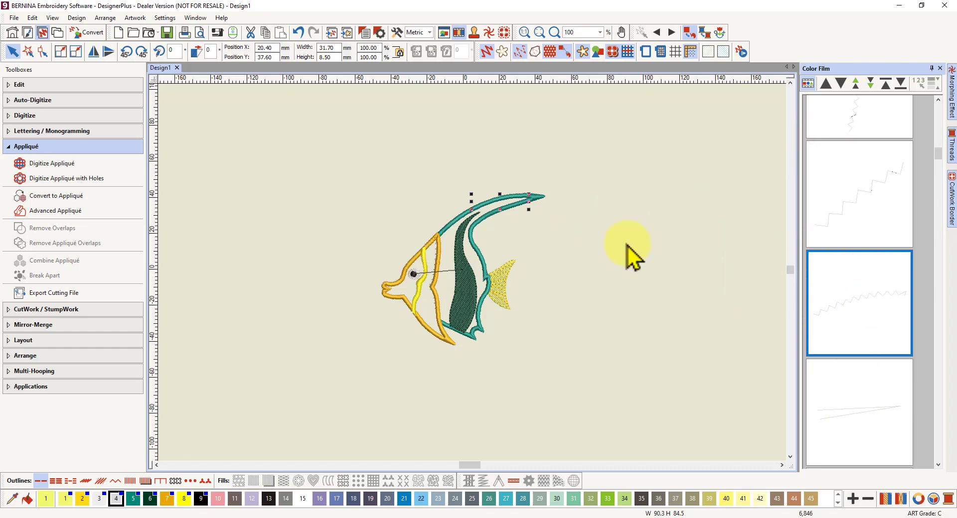
{"action": "mouse_move", "coordinate": [604, 219]}
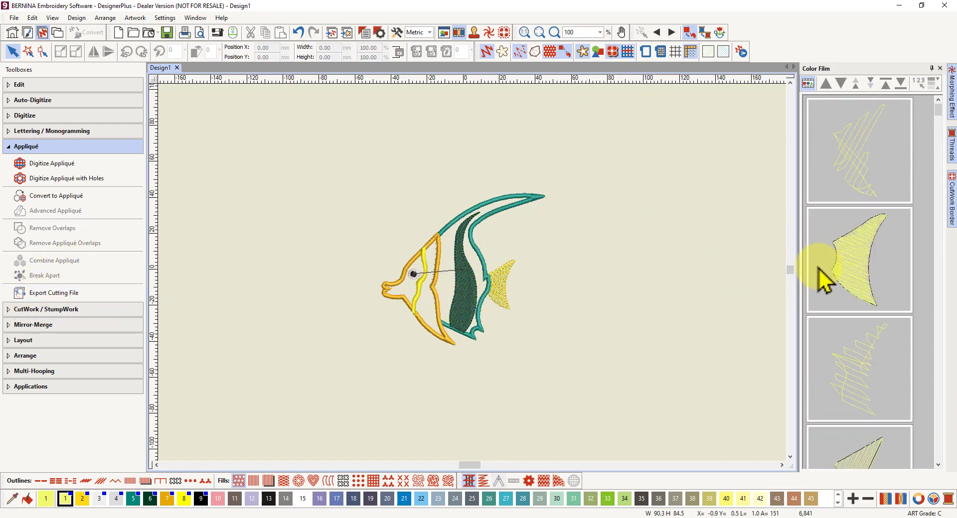
- Zoom the view around the fish body's running-stitch outline
{"action": "scroll", "scroll_direction": "down", "scroll_amount": 3}
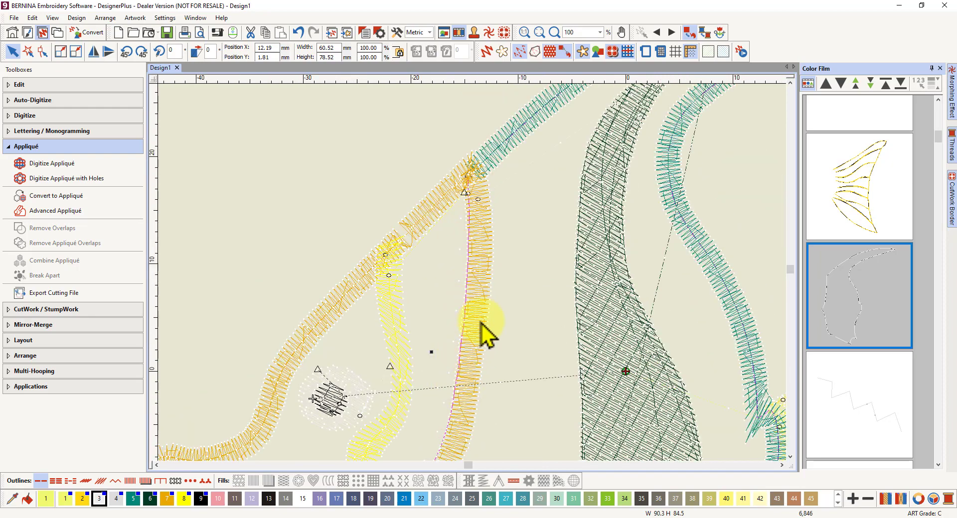
{"action": "mouse_move", "coordinate": [558, 219]}
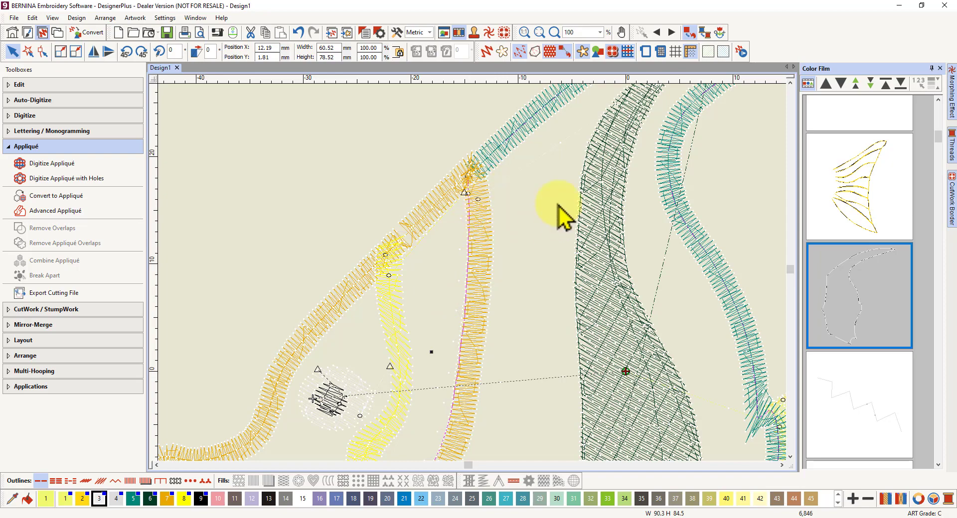
{"action": "mouse_move", "coordinate": [533, 406]}
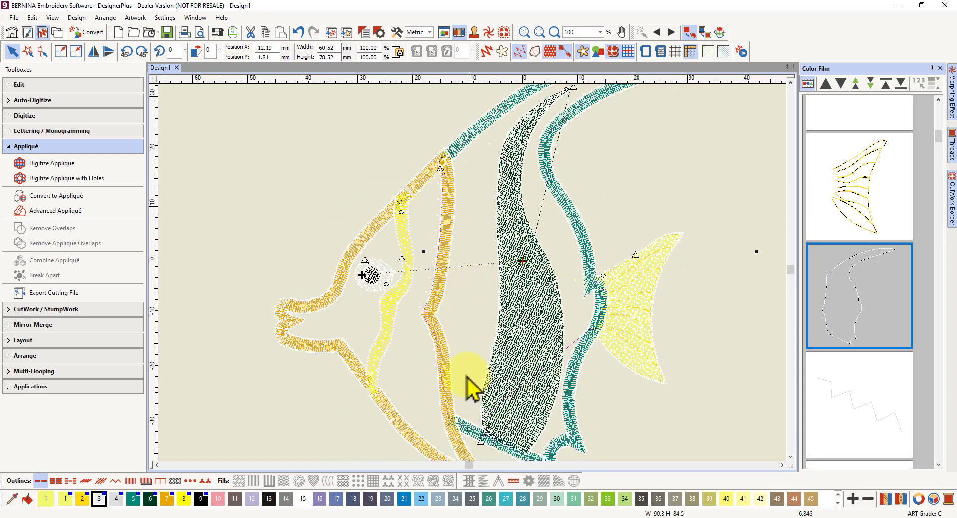
{"action": "mouse_move", "coordinate": [495, 190]}
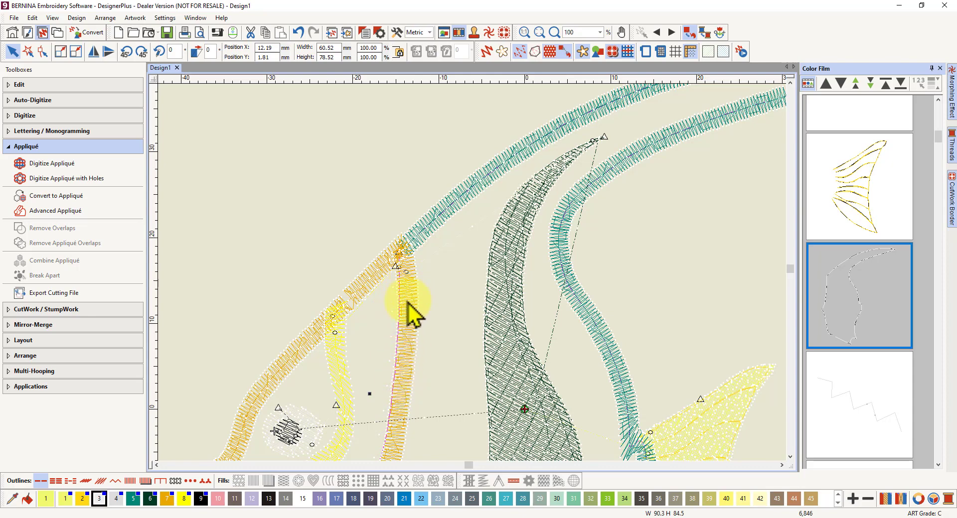
{"action": "mouse_move", "coordinate": [414, 275]}
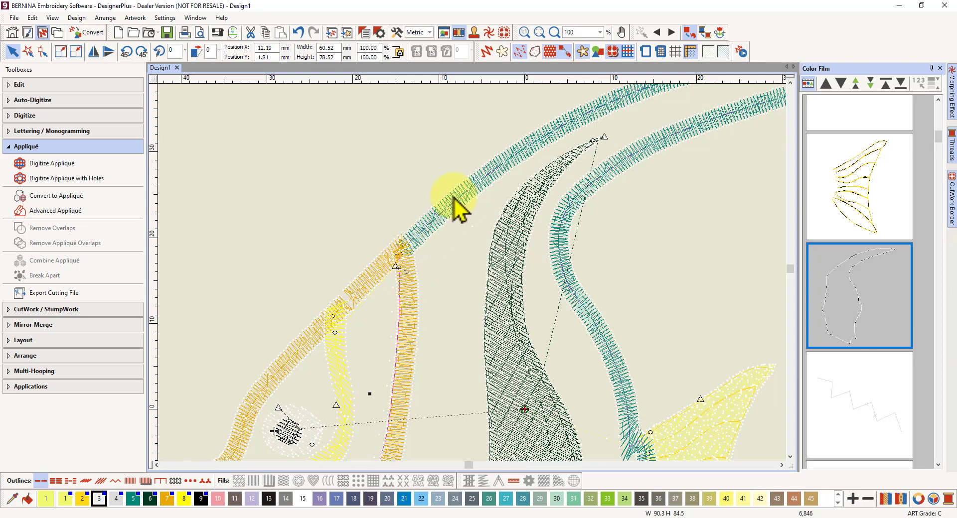
{"action": "mouse_move", "coordinate": [519, 168]}
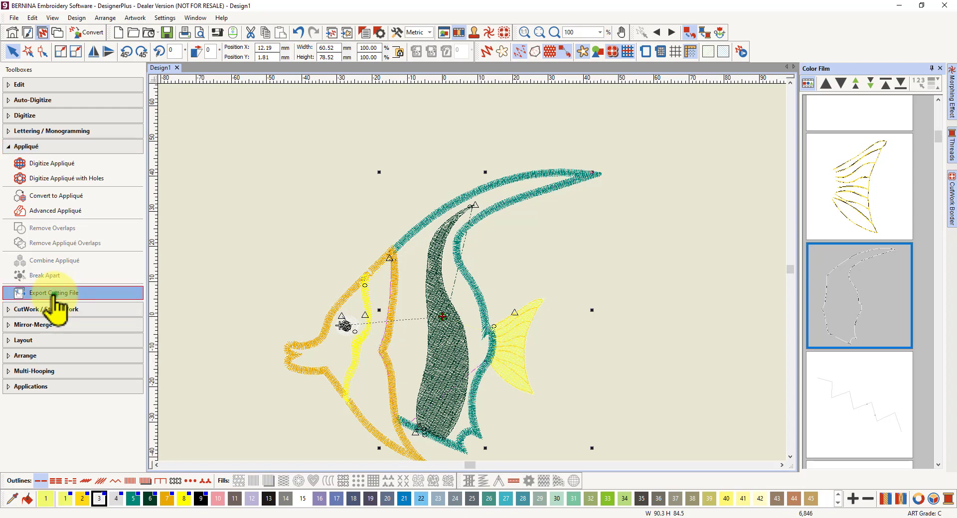
- Set the cutting file export to Export selected objects only for the fish outline
{"action": "left_click", "coordinate": [53, 293]}
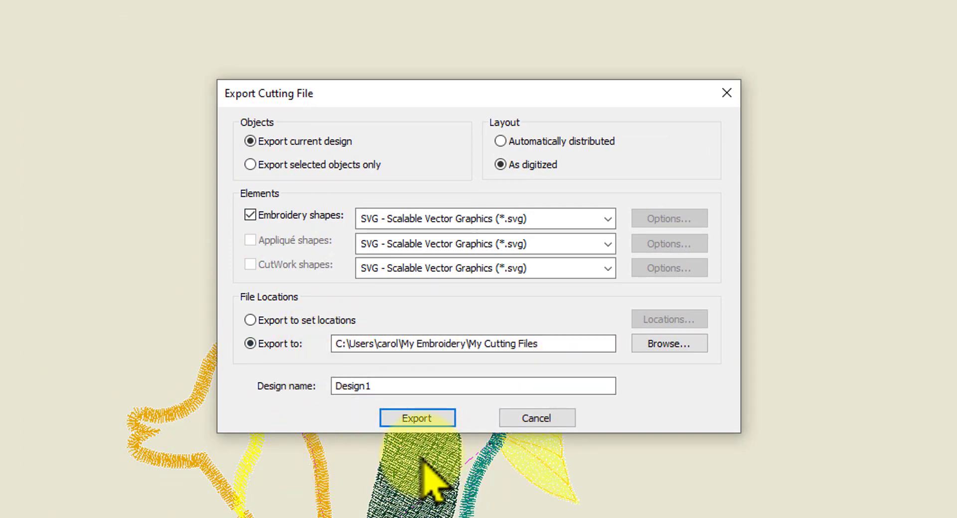
{"action": "mouse_move", "coordinate": [293, 253]}
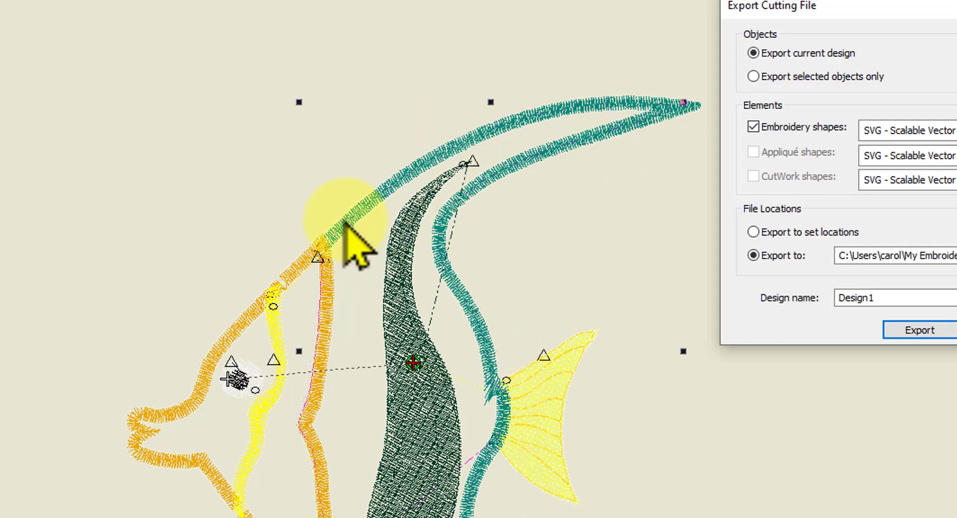
{"action": "mouse_move", "coordinate": [366, 233]}
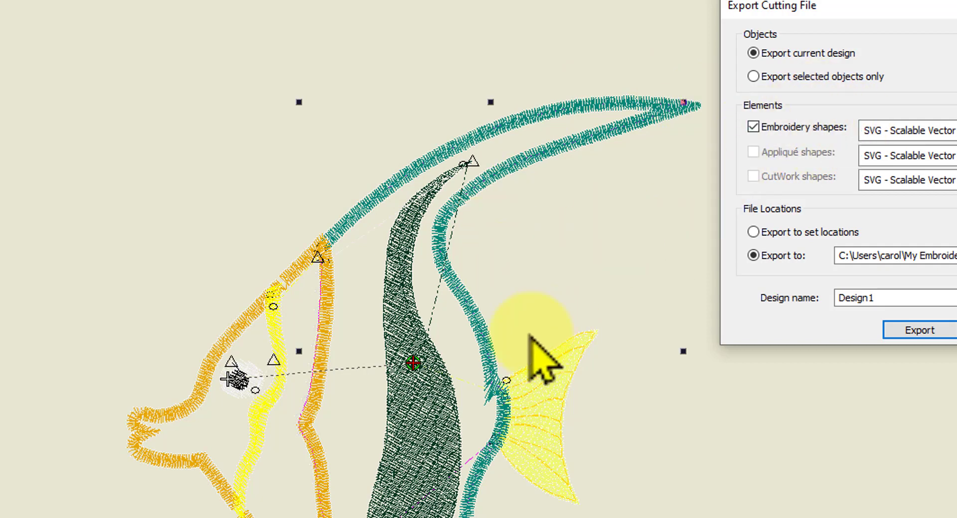
{"action": "mouse_move", "coordinate": [537, 483]}
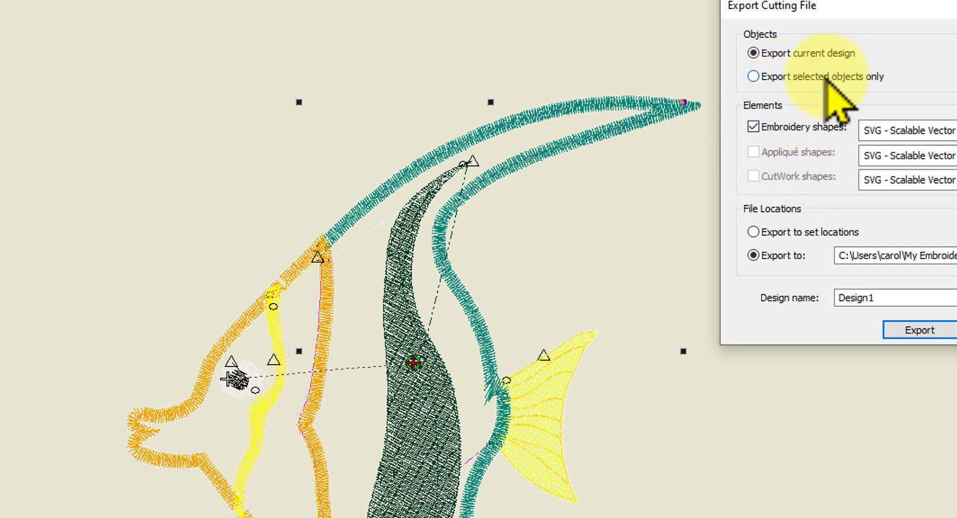
{"action": "mouse_move", "coordinate": [428, 220]}
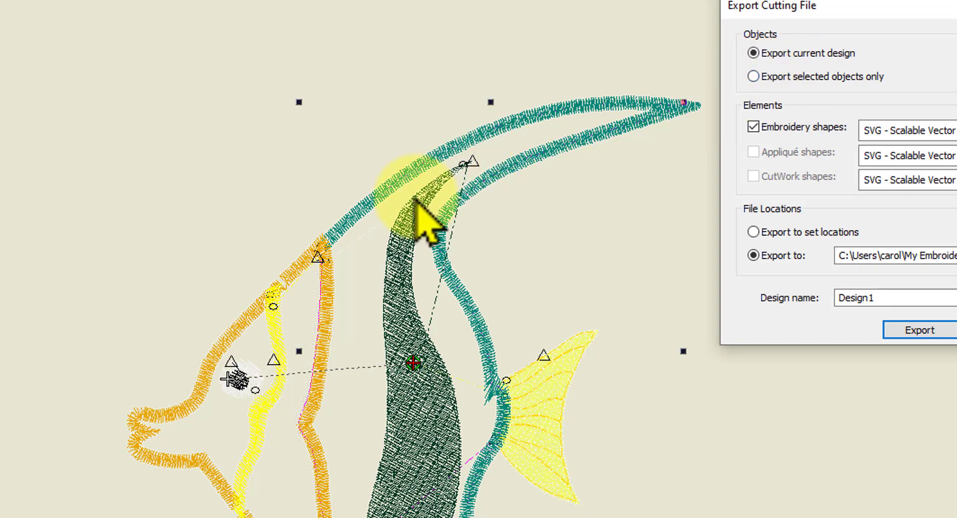
{"action": "left_click", "coordinate": [753, 77]}
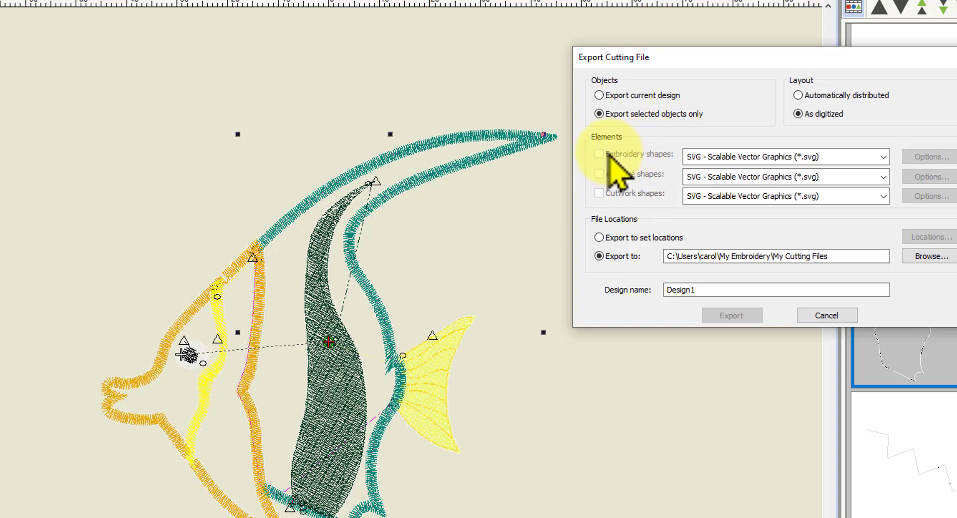
{"action": "mouse_move", "coordinate": [449, 244]}
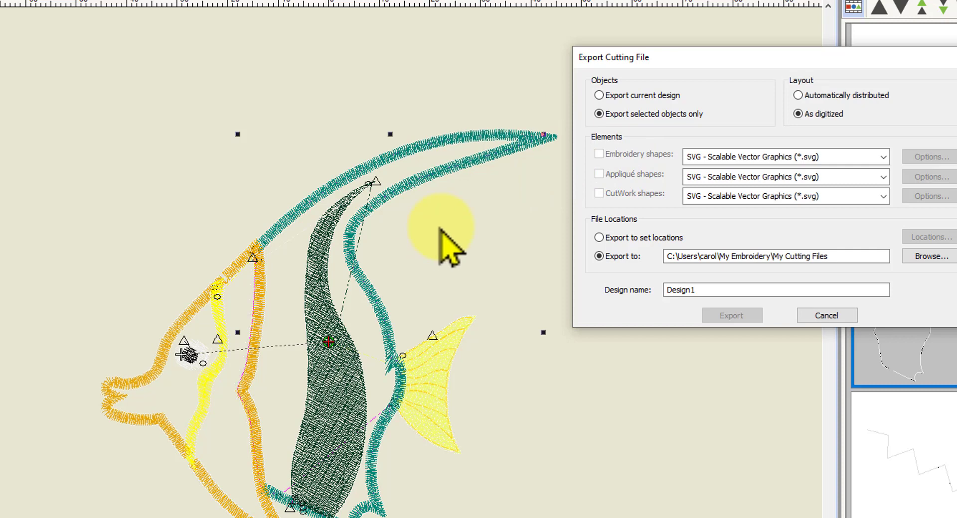
{"action": "mouse_move", "coordinate": [783, 67]}
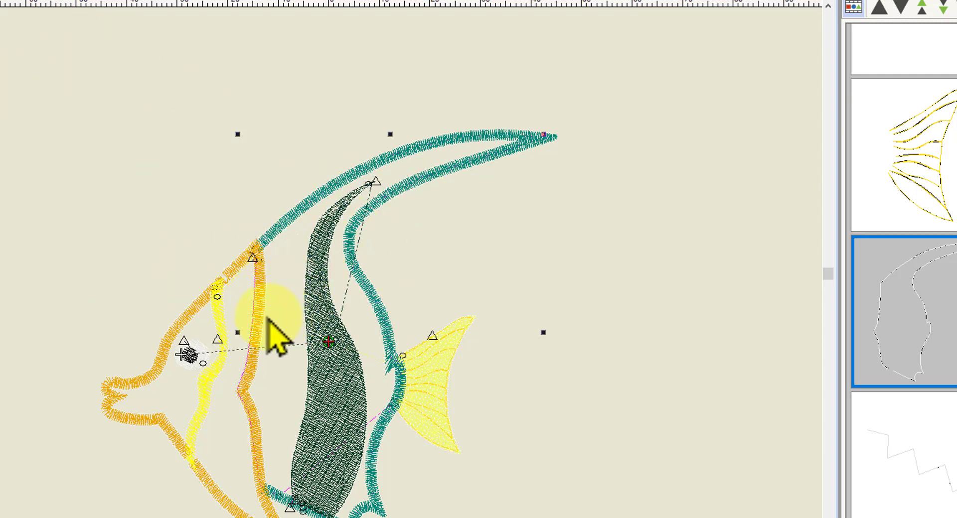
{"action": "mouse_move", "coordinate": [577, 314]}
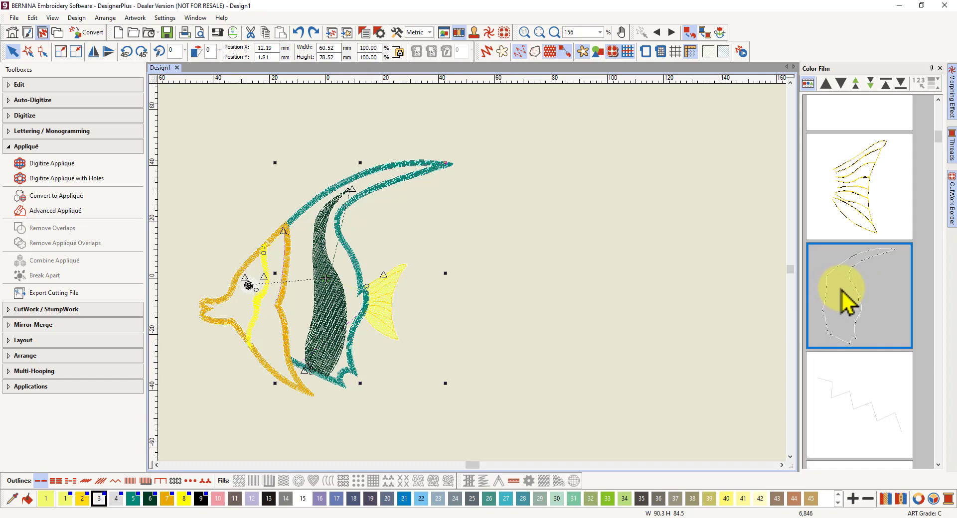
{"action": "mouse_move", "coordinate": [852, 305]}
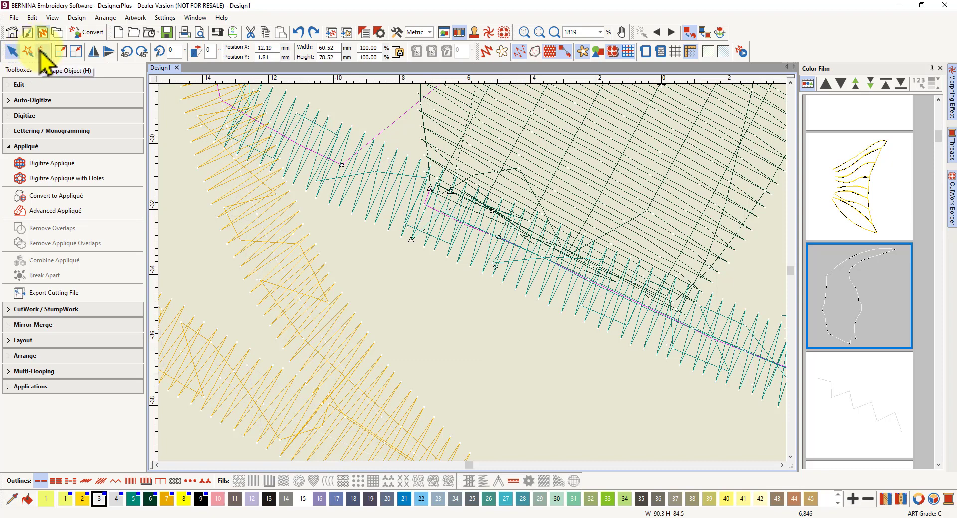
- Reshape the fish-body outline to reveal its nodes at the gap near the top fin
{"action": "left_click", "coordinate": [42, 51]}
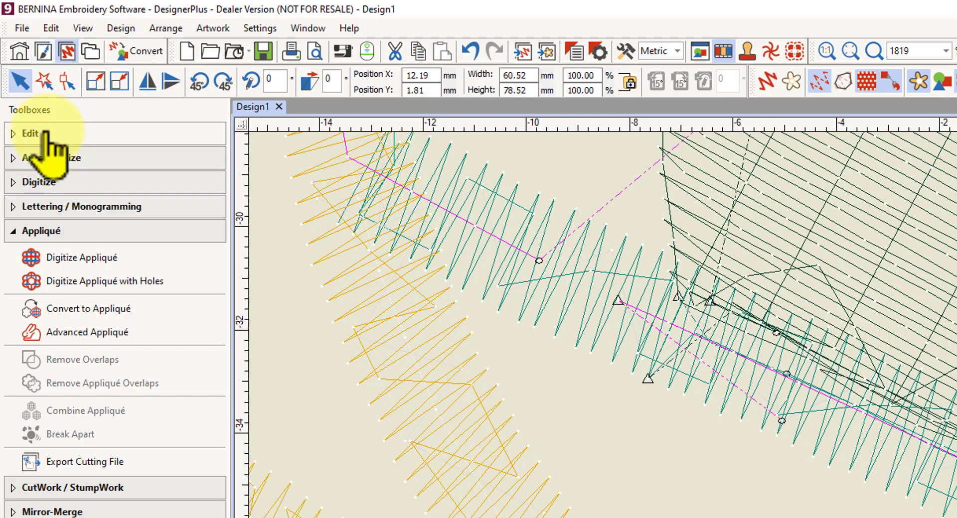
- Bring up the Edit menu's Close Curve commands for the open outline
{"action": "left_click", "coordinate": [51, 28]}
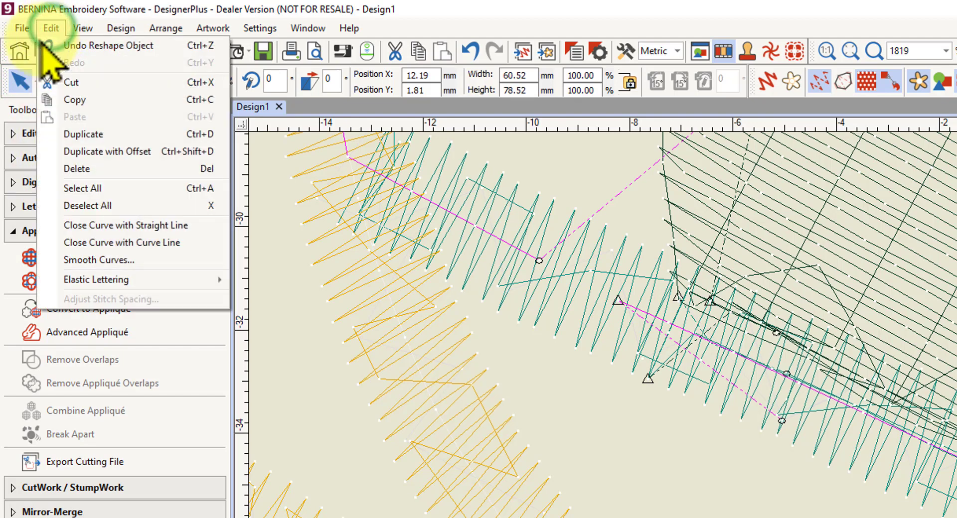
{"action": "mouse_move", "coordinate": [122, 243]}
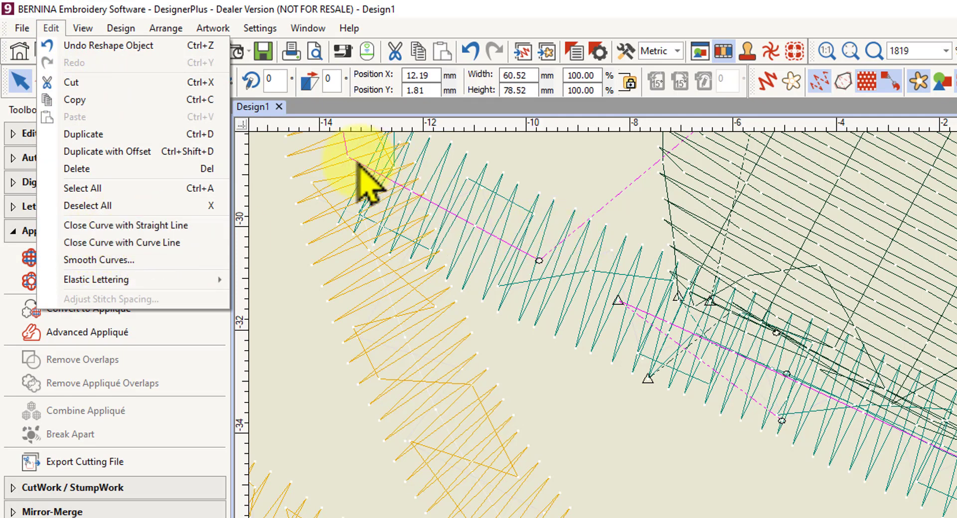
{"action": "mouse_move", "coordinate": [101, 135]}
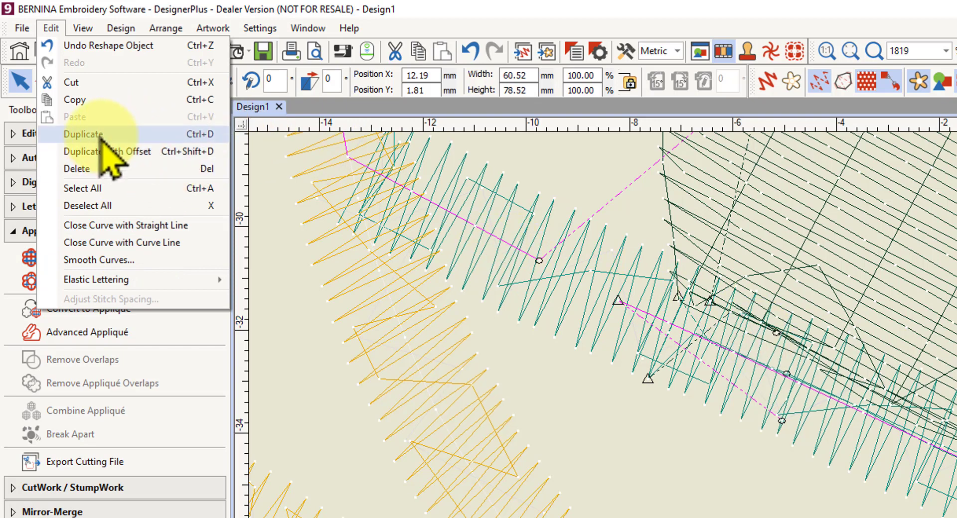
{"action": "mouse_move", "coordinate": [126, 233]}
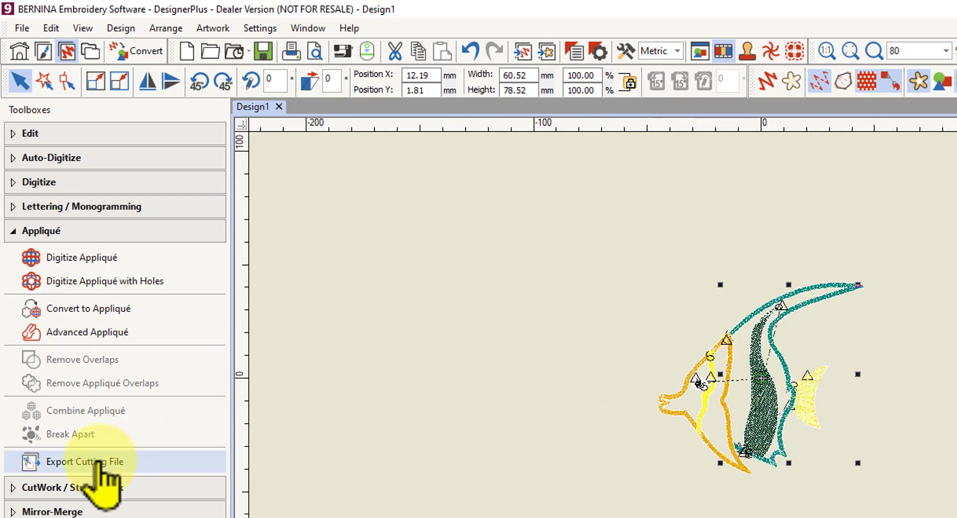
{"action": "mouse_move", "coordinate": [86, 462]}
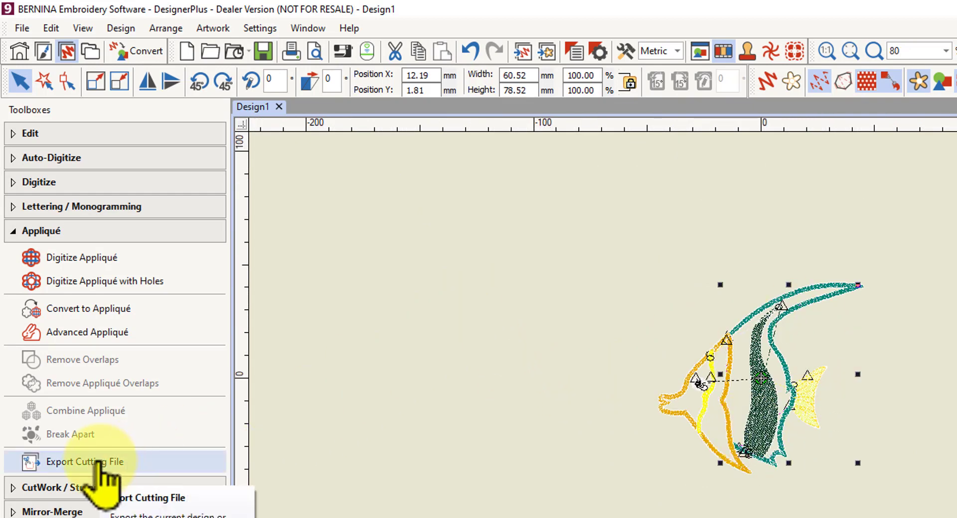
- Export the selected closed outline as an SVG cutting file named test fish
{"action": "left_click", "coordinate": [86, 462]}
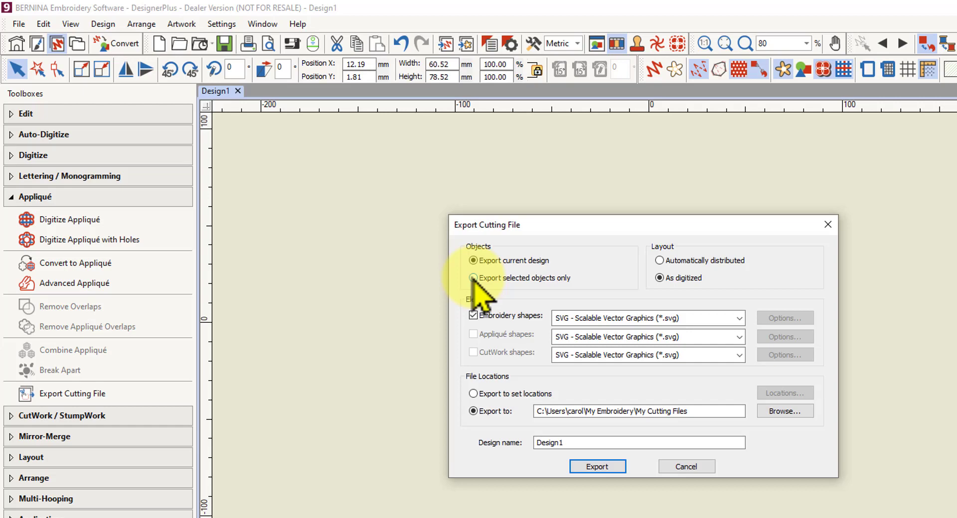
{"action": "left_click", "coordinate": [475, 278]}
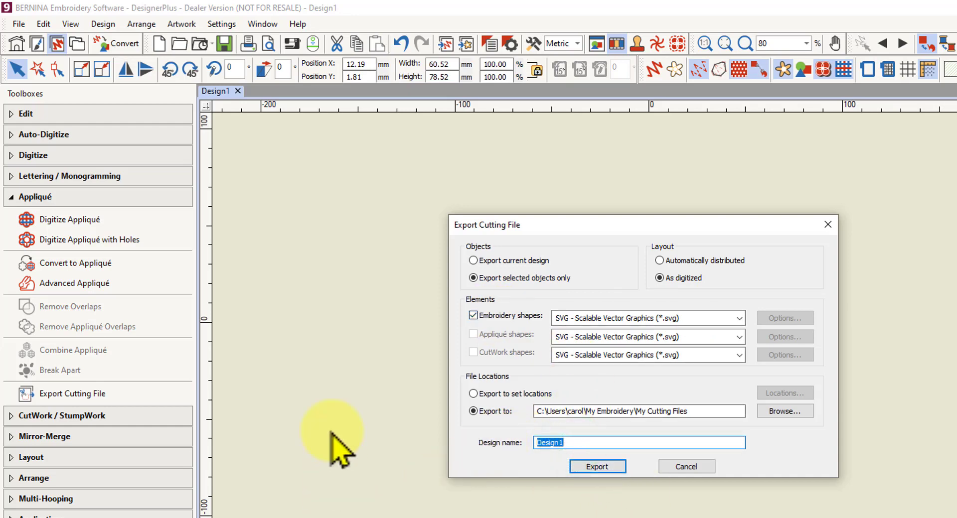
{"action": "type", "text": "t"}
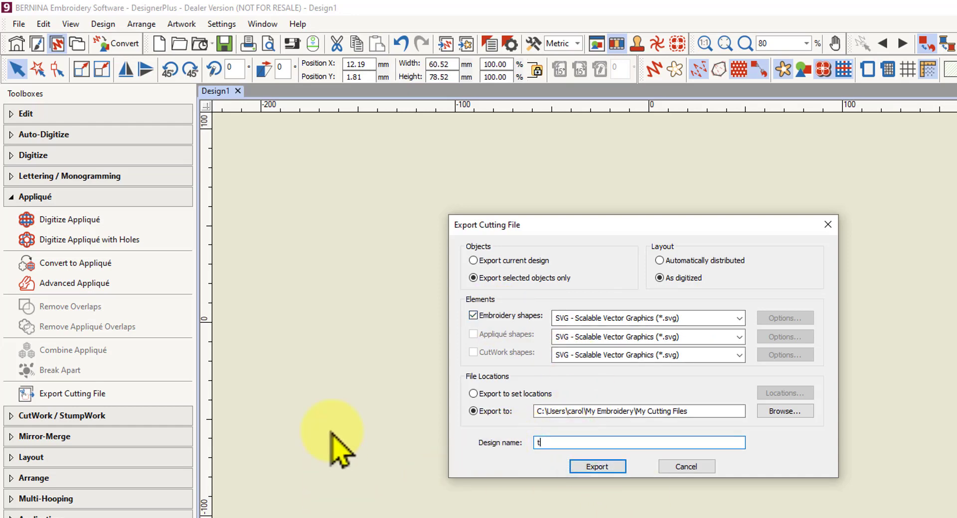
{"action": "type", "text": "est f"}
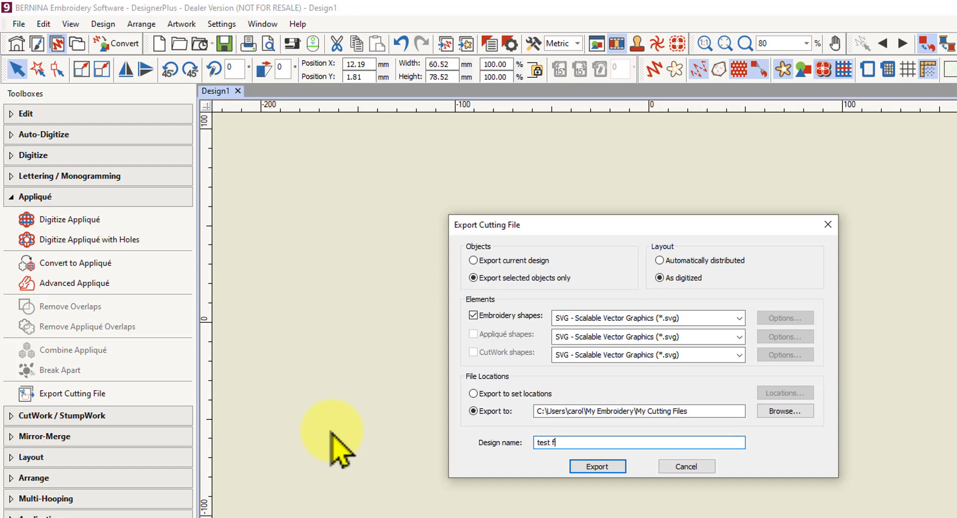
{"action": "type", "text": "ish"}
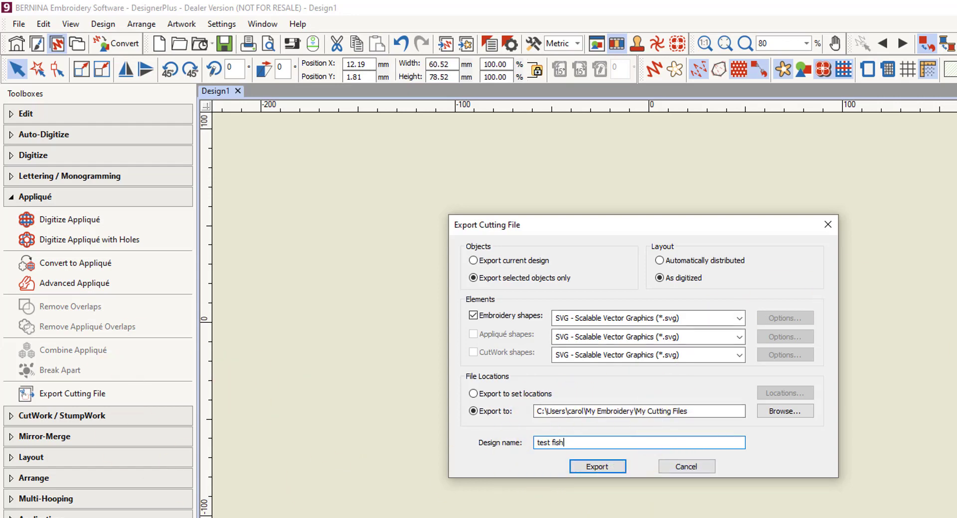
{"action": "left_click", "coordinate": [597, 467]}
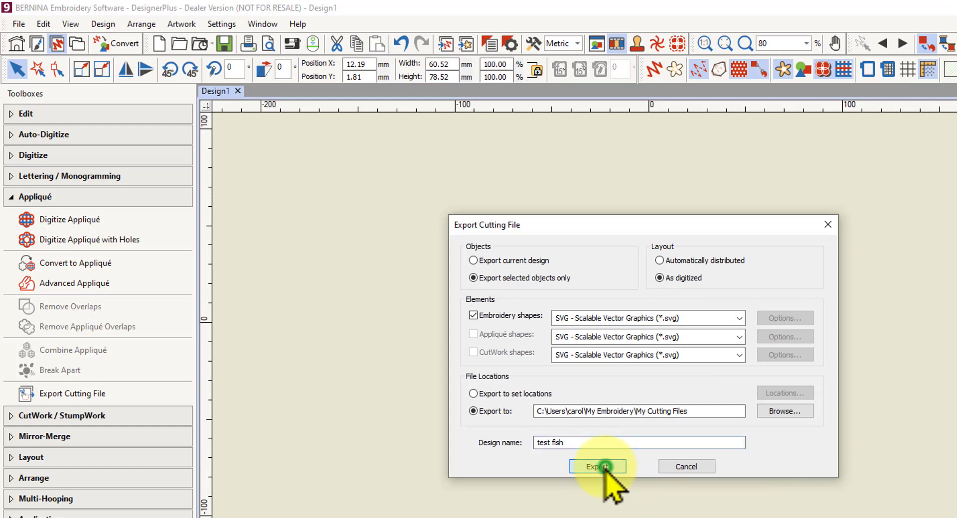
{"action": "left_click", "coordinate": [597, 466]}
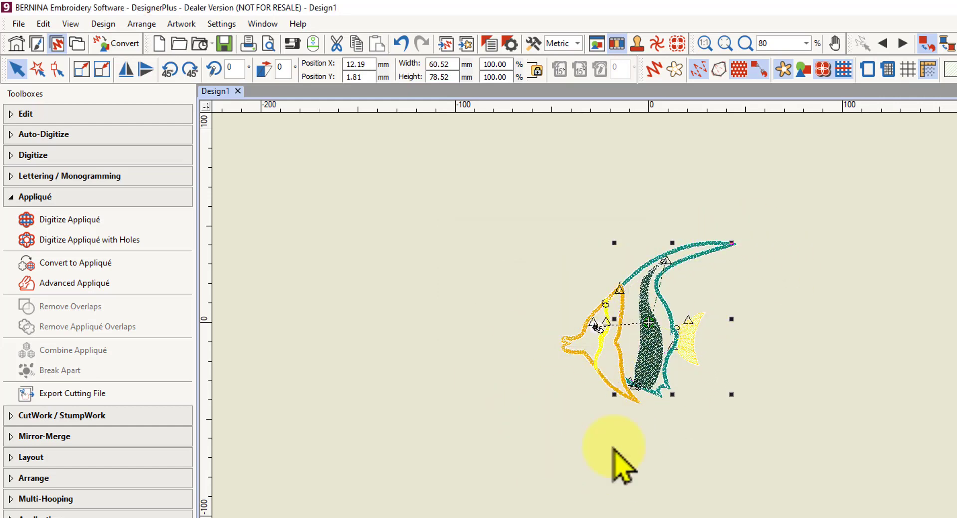
{"action": "mouse_move", "coordinate": [768, 415]}
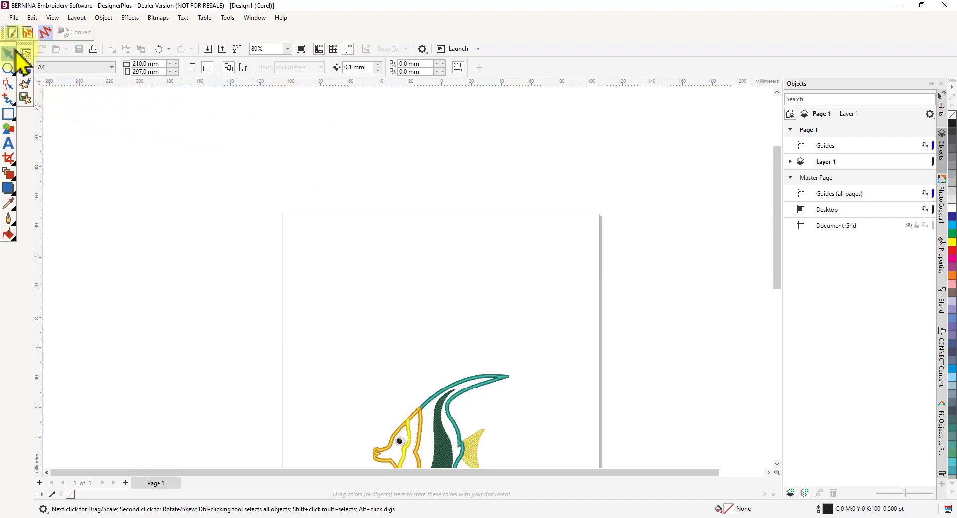
{"action": "mouse_move", "coordinate": [26, 55]}
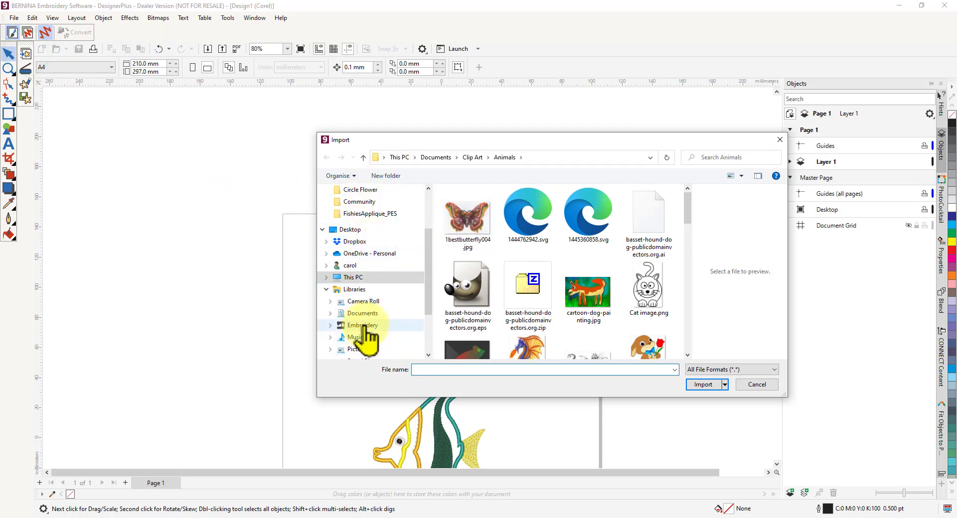
- Import test fish_embroidery.SVG from Embroidery > My Cutting Files into the artwork canvas
{"action": "left_click", "coordinate": [363, 325]}
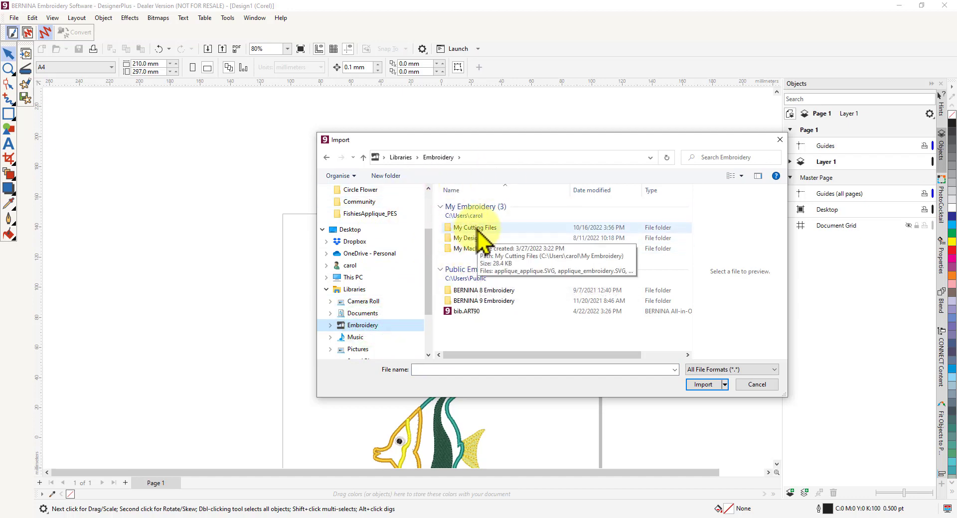
{"action": "double_click", "coordinate": [475, 227]}
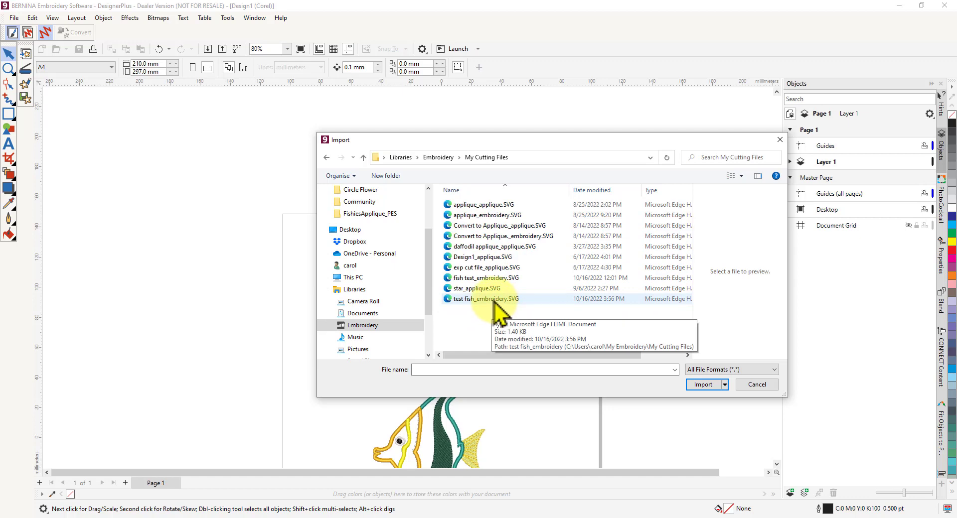
{"action": "left_click", "coordinate": [485, 299]}
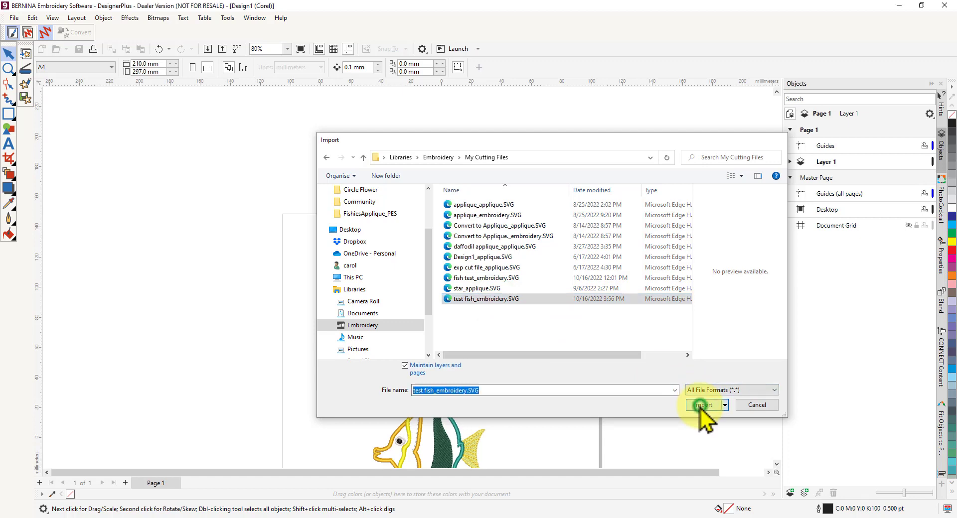
{"action": "left_click", "coordinate": [703, 404]}
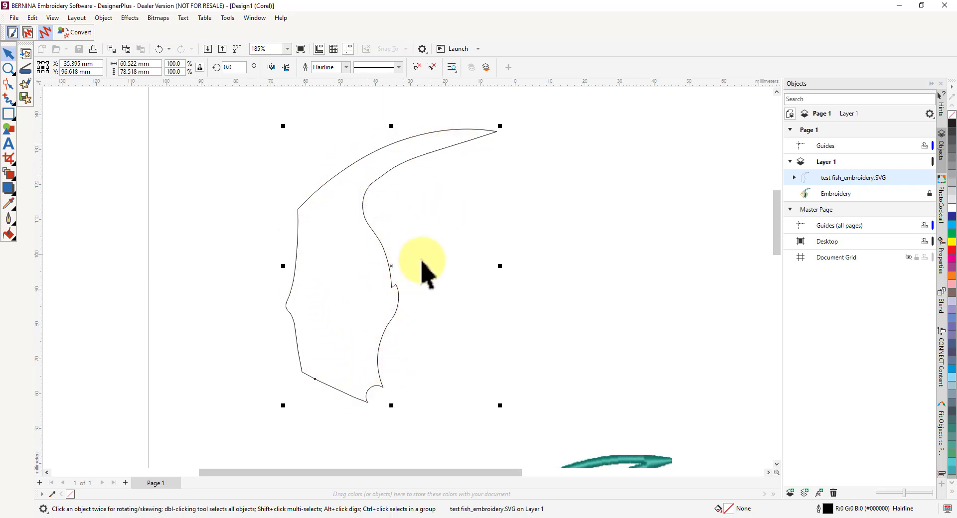
{"action": "mouse_move", "coordinate": [439, 210]}
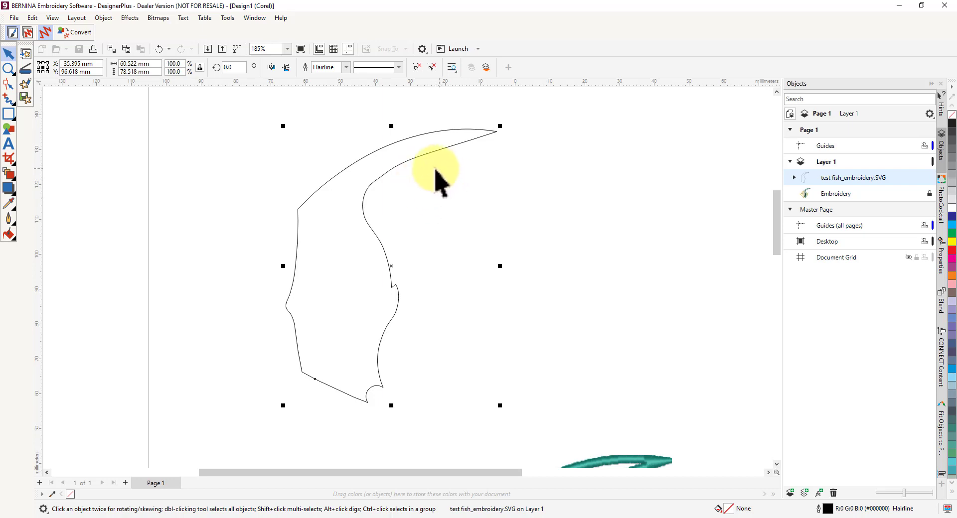
{"action": "mouse_move", "coordinate": [431, 183]}
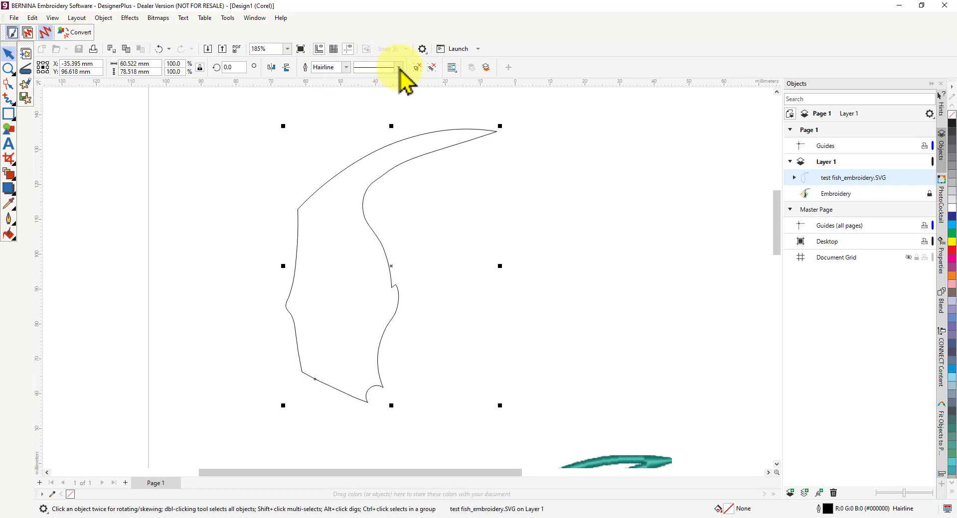
{"action": "left_click", "coordinate": [417, 66]}
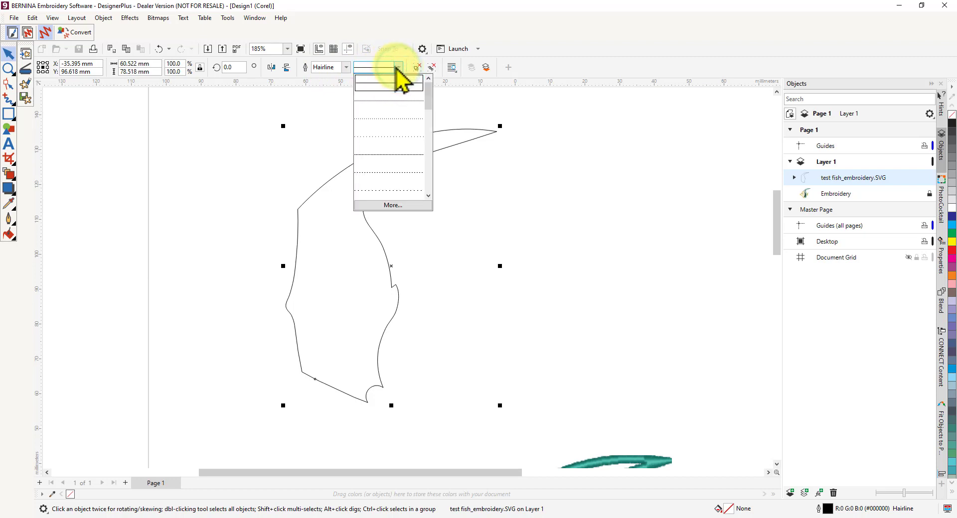
{"action": "left_click", "coordinate": [346, 67]}
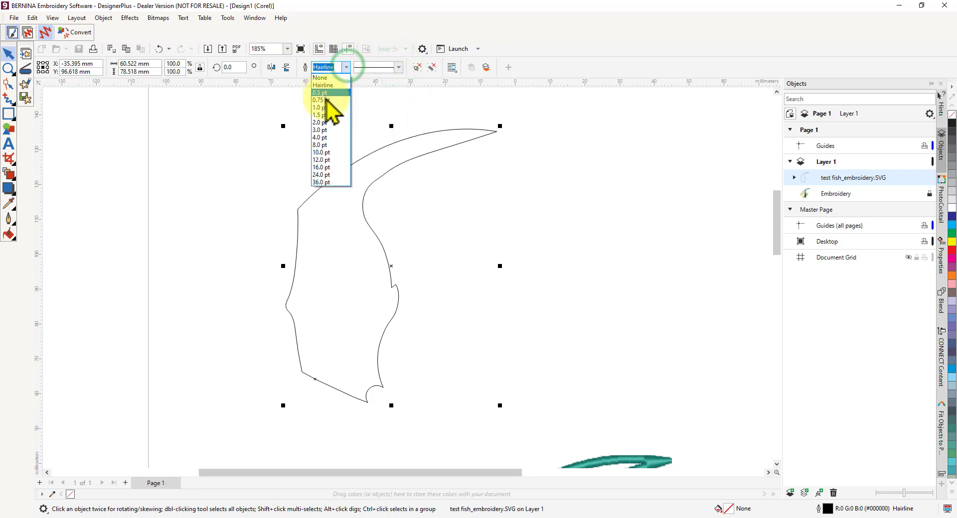
{"action": "mouse_move", "coordinate": [319, 78]}
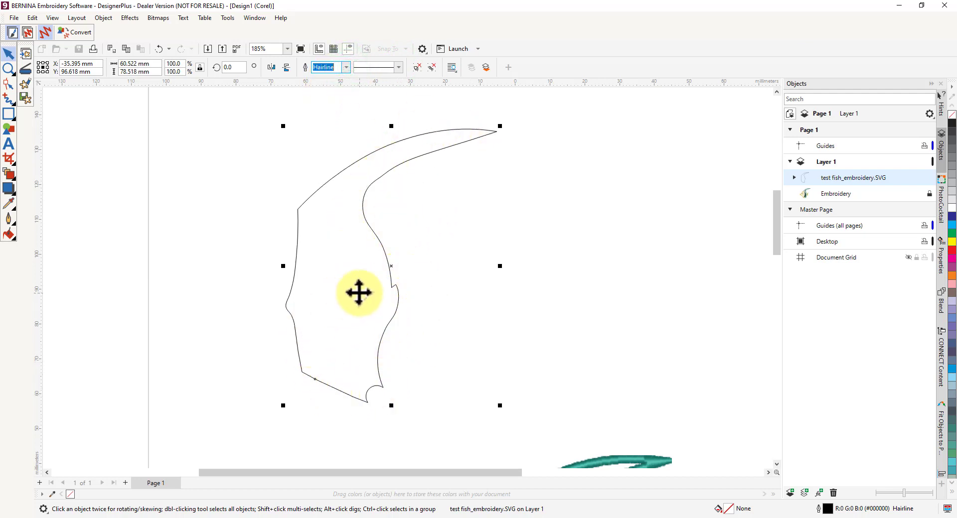
{"action": "mouse_move", "coordinate": [295, 178]}
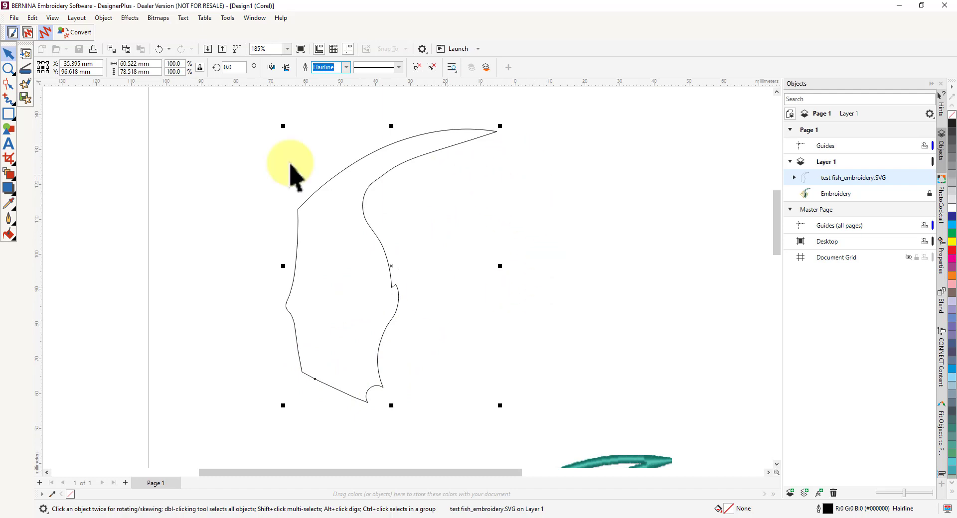
{"action": "mouse_move", "coordinate": [238, 190]}
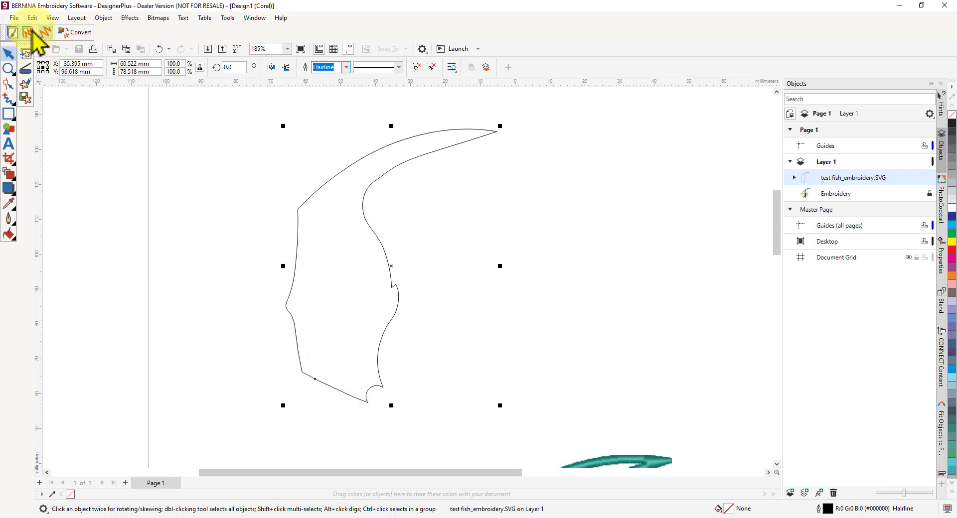
{"action": "mouse_move", "coordinate": [29, 34]}
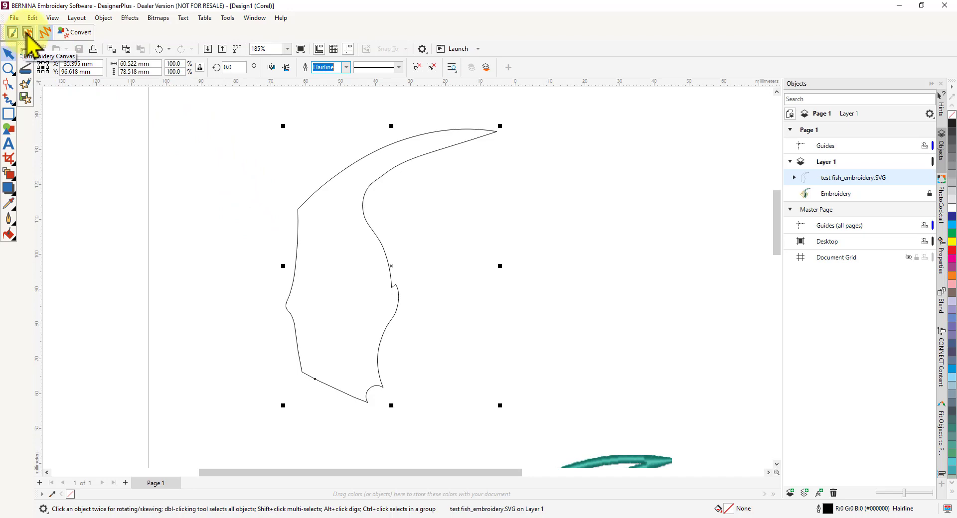
- Return to the Embroidery Canvas and check the Edit menu for Close Curve commands
{"action": "left_click", "coordinate": [28, 32]}
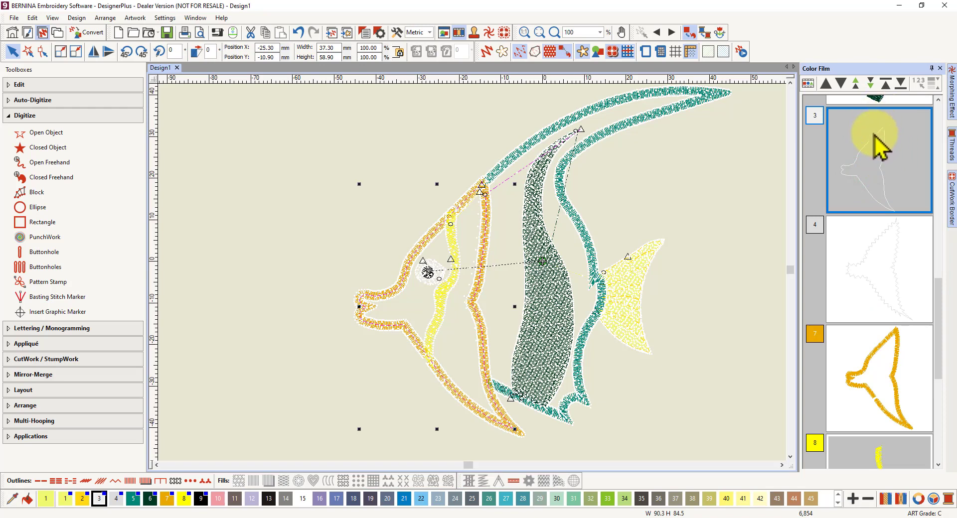
{"action": "mouse_move", "coordinate": [882, 177]}
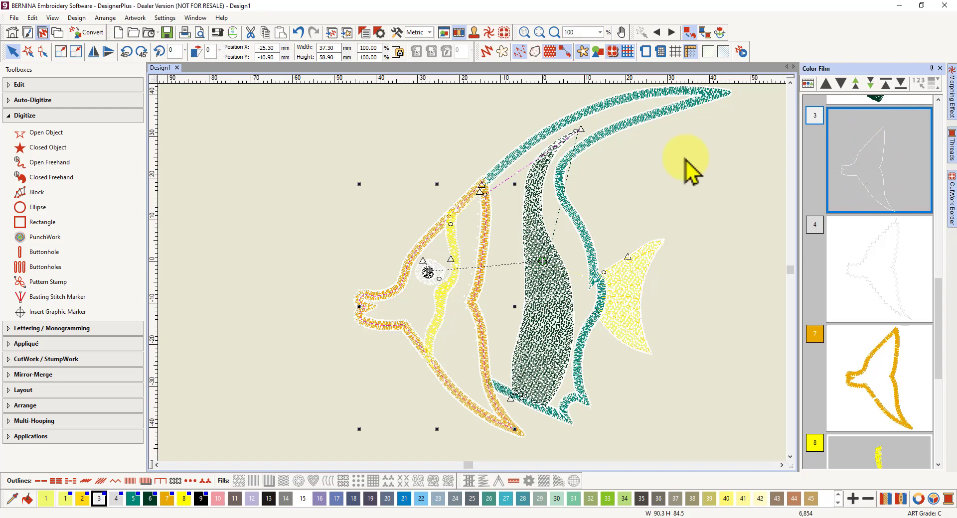
{"action": "mouse_move", "coordinate": [485, 199]}
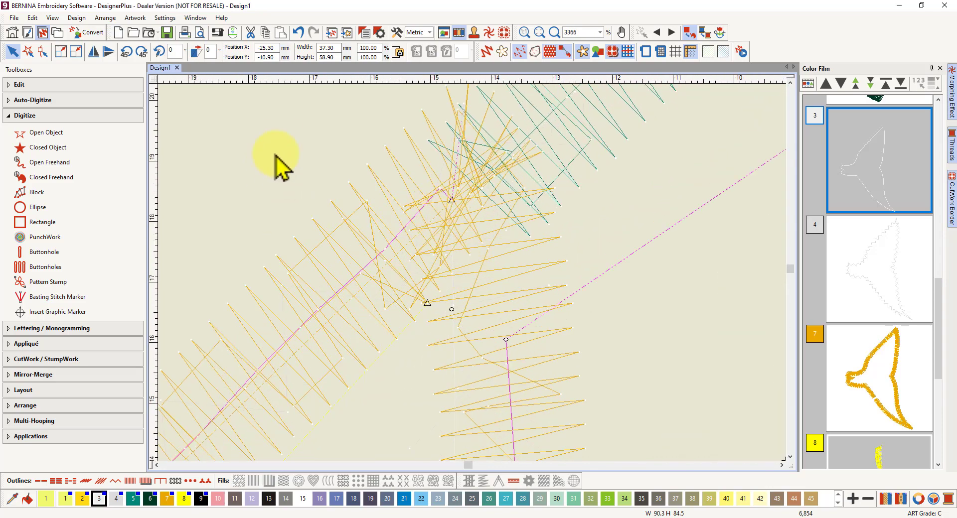
{"action": "mouse_move", "coordinate": [250, 175]}
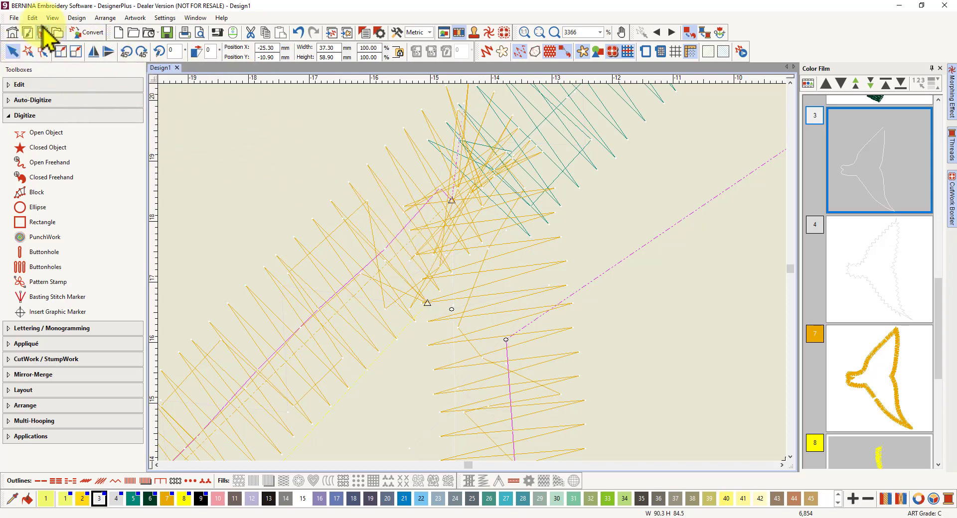
{"action": "left_click", "coordinate": [31, 17]}
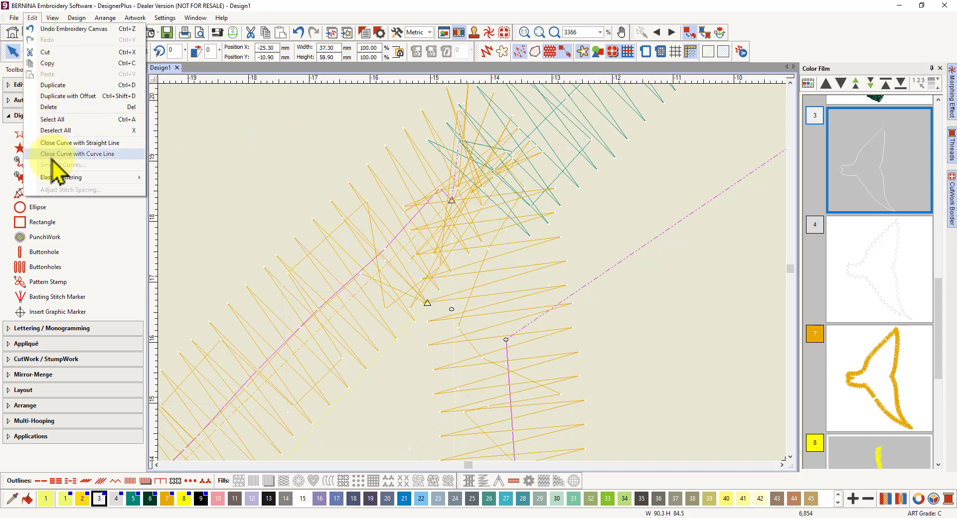
{"action": "mouse_move", "coordinate": [80, 143]}
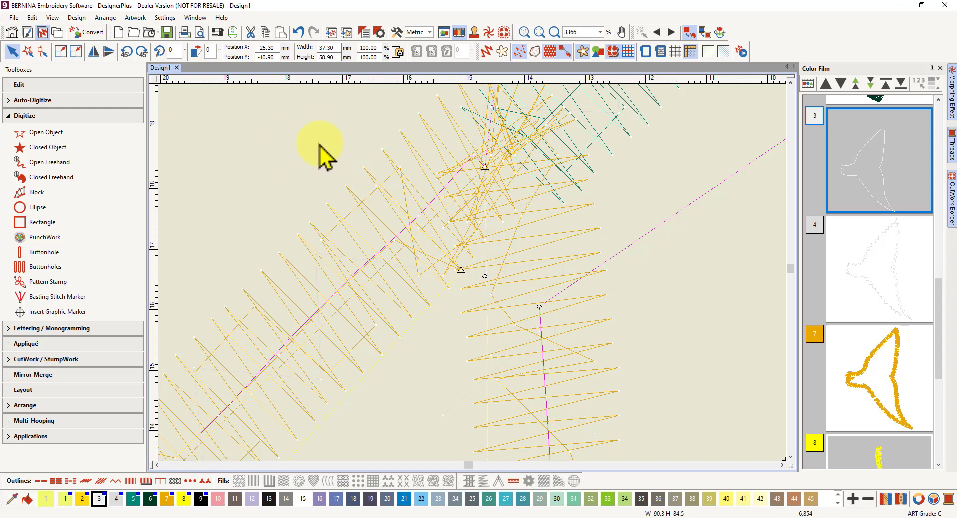
{"action": "mouse_move", "coordinate": [305, 150]}
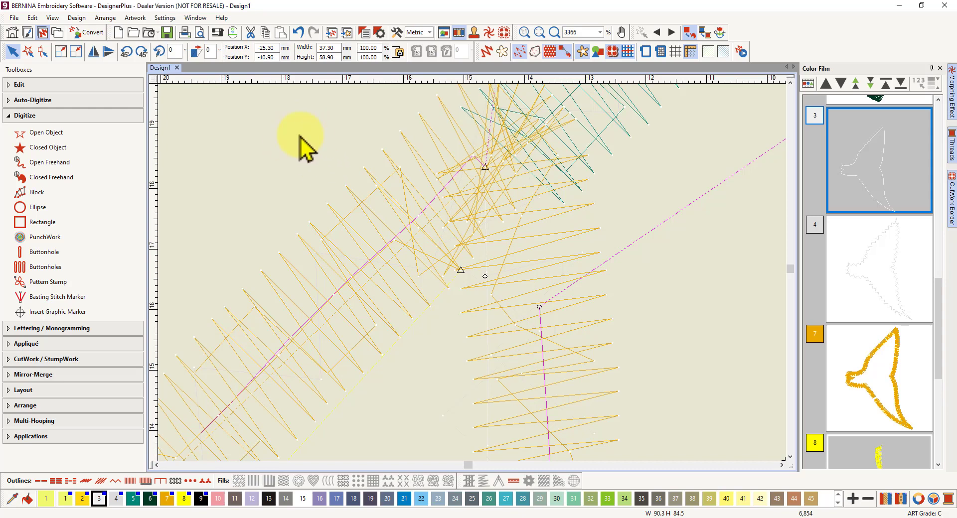
{"action": "mouse_move", "coordinate": [311, 133]}
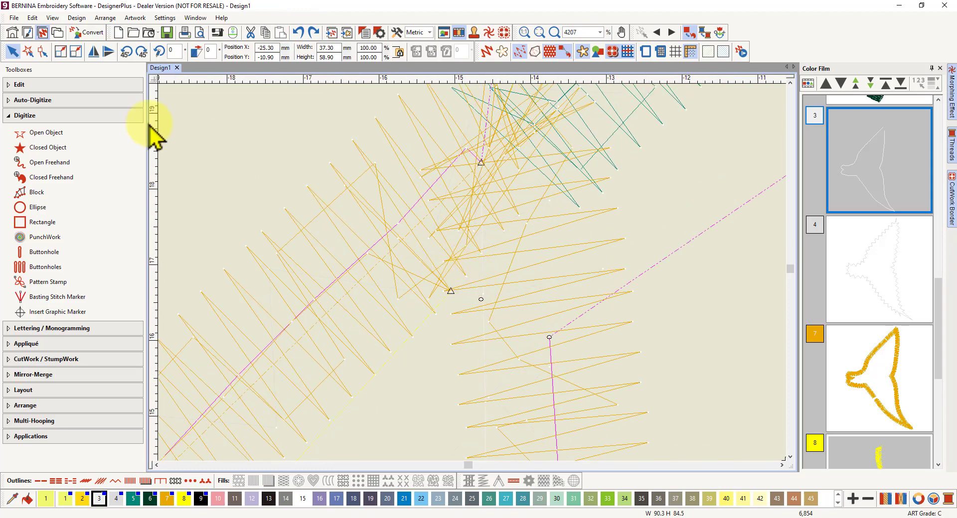
- Activate Reshape on the orange outline piece to display its control nodes
{"action": "left_click", "coordinate": [28, 51]}
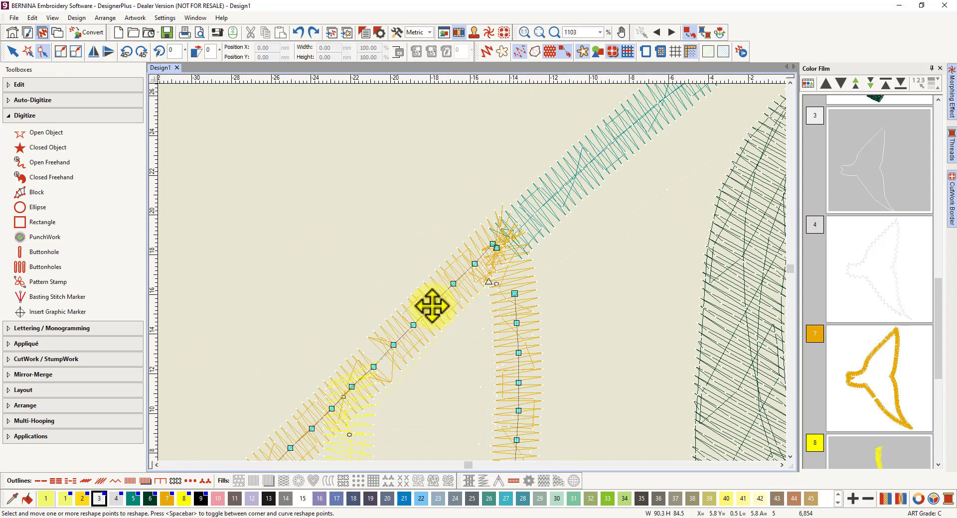
{"action": "mouse_move", "coordinate": [437, 333]}
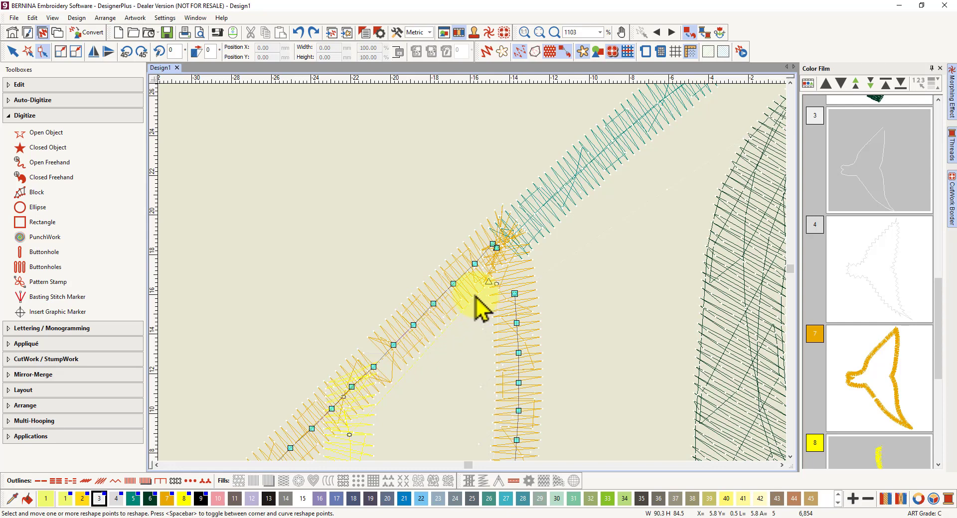
{"action": "mouse_move", "coordinate": [391, 373]}
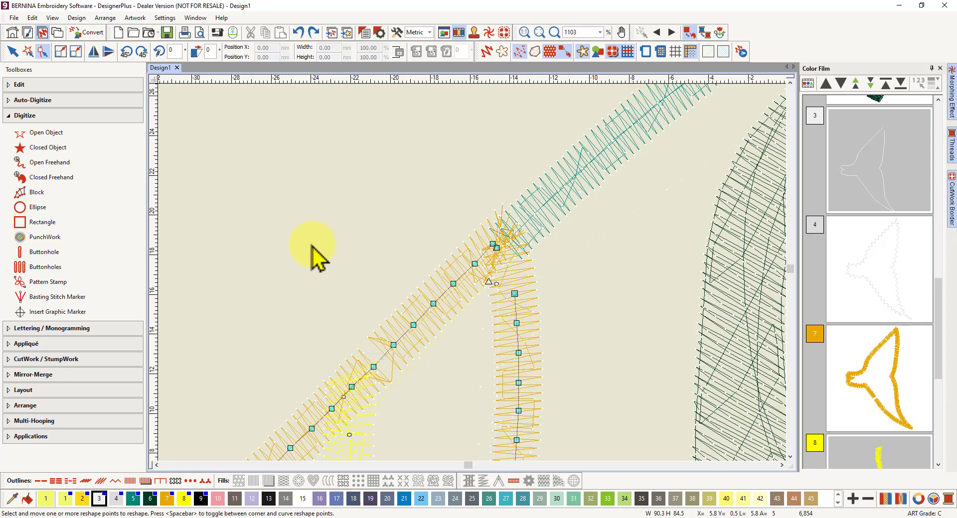
{"action": "mouse_move", "coordinate": [316, 254]}
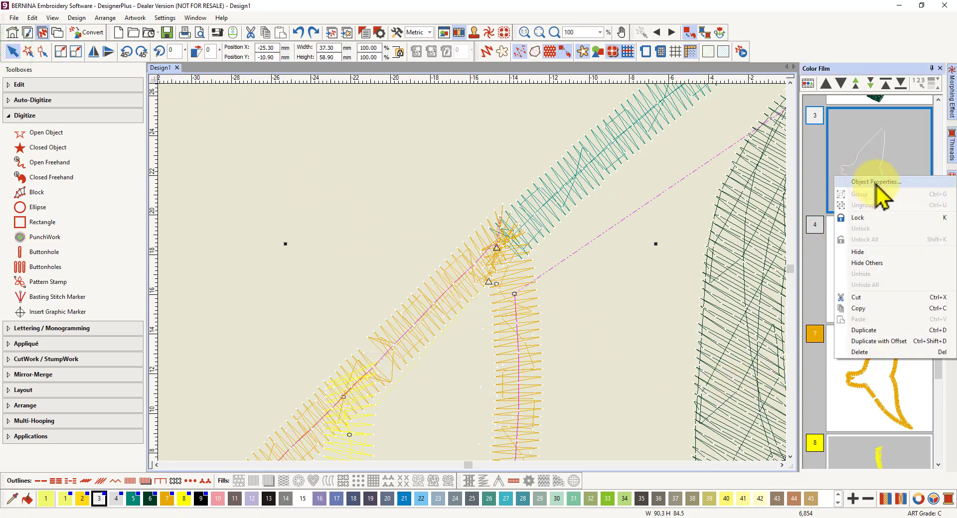
- Show the selection's Outline Stitch properties and reveal that the Outline type list is empty
{"action": "left_click", "coordinate": [876, 182]}
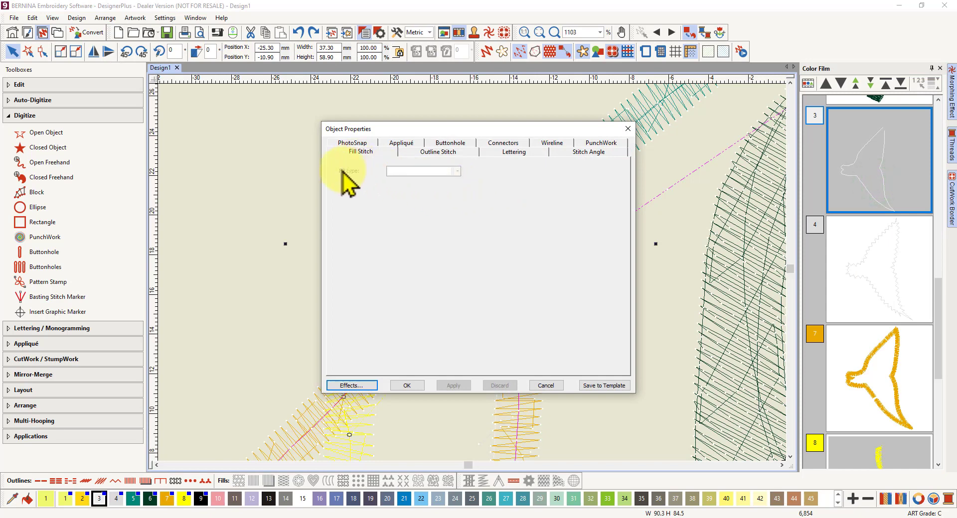
{"action": "mouse_move", "coordinate": [368, 187]}
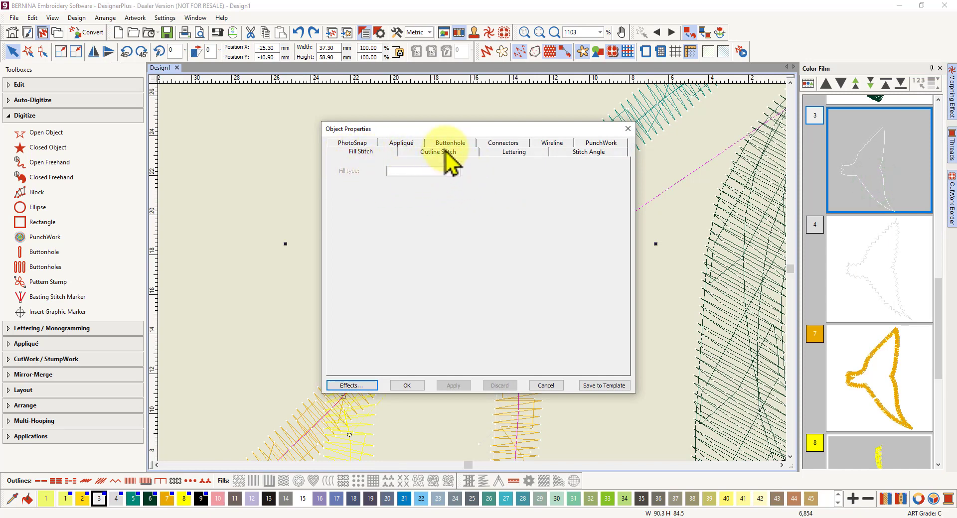
{"action": "left_click", "coordinate": [437, 151]}
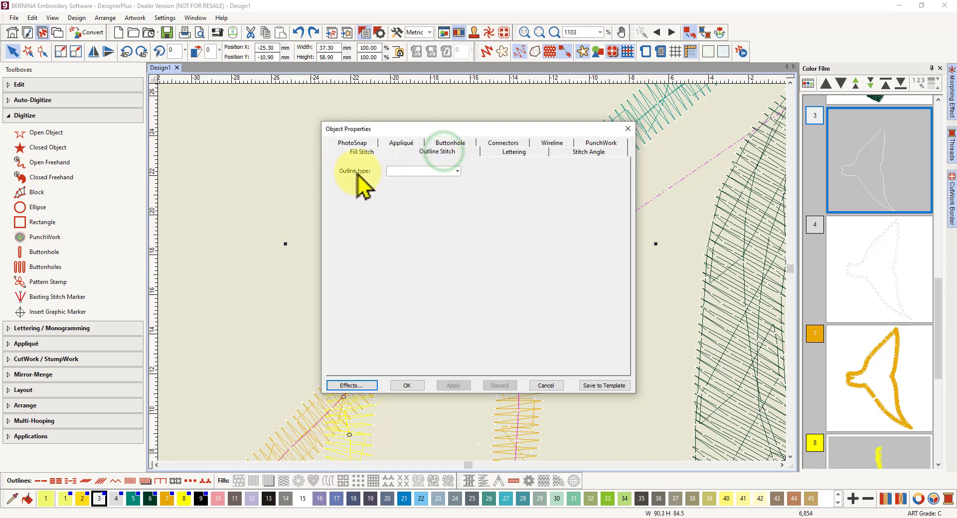
{"action": "left_click", "coordinate": [456, 170]}
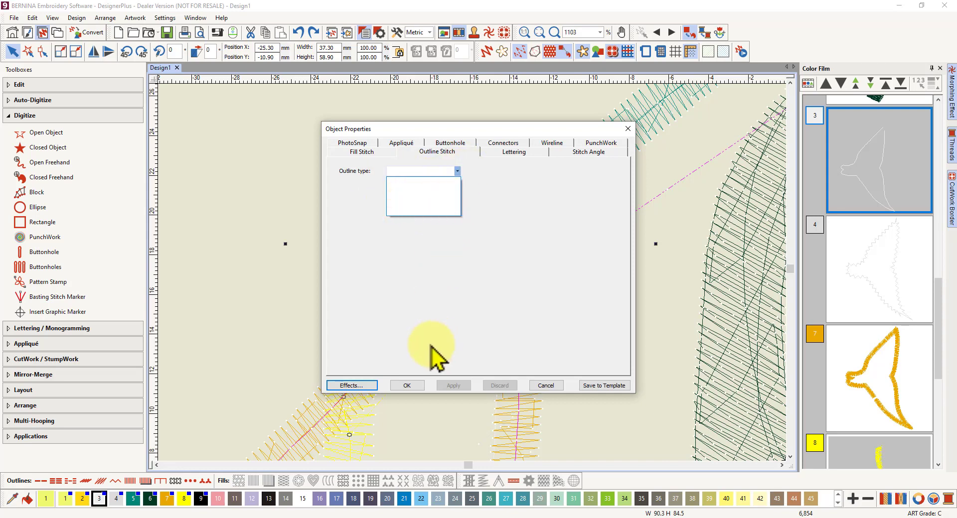
{"action": "left_click", "coordinate": [407, 385]}
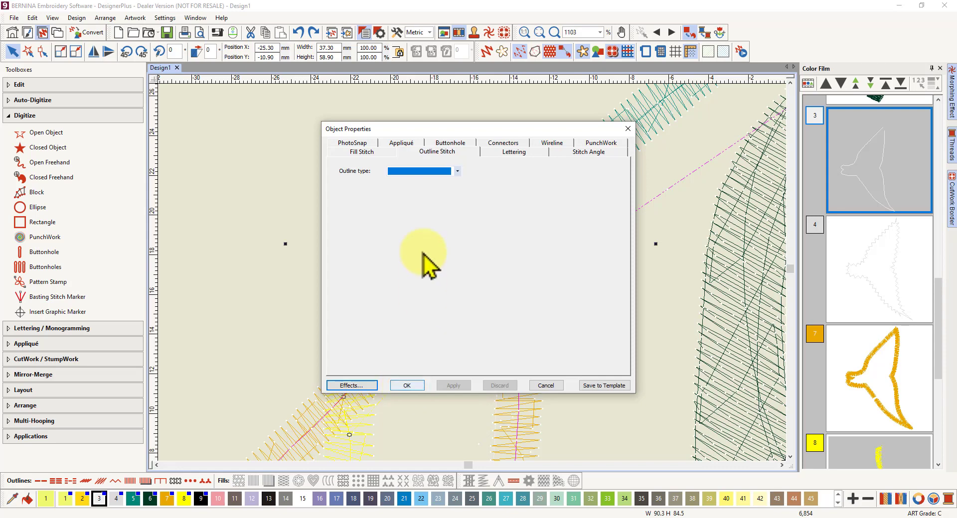
{"action": "mouse_move", "coordinate": [382, 195]}
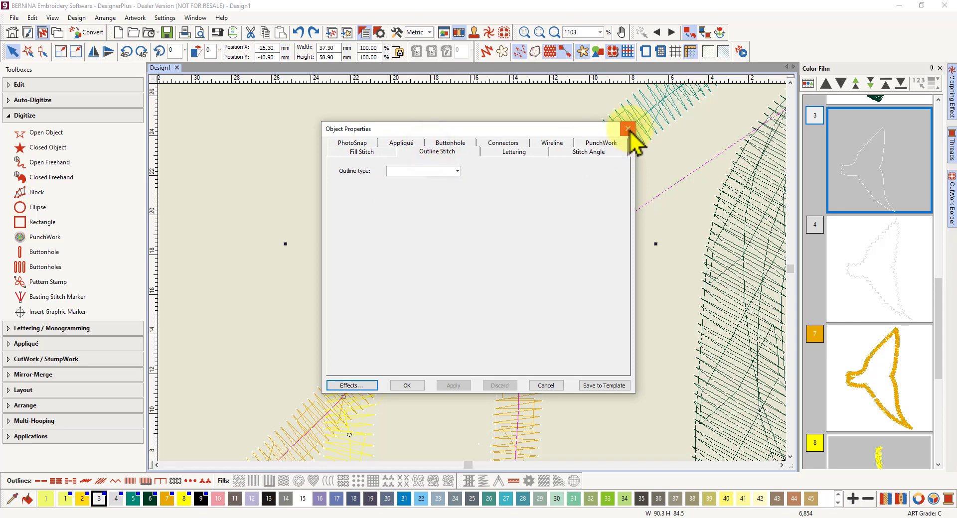
- Apply Single Outline with 2.00 mm stitch length to the fish pieces and confirm the properties
{"action": "left_click", "coordinate": [628, 129]}
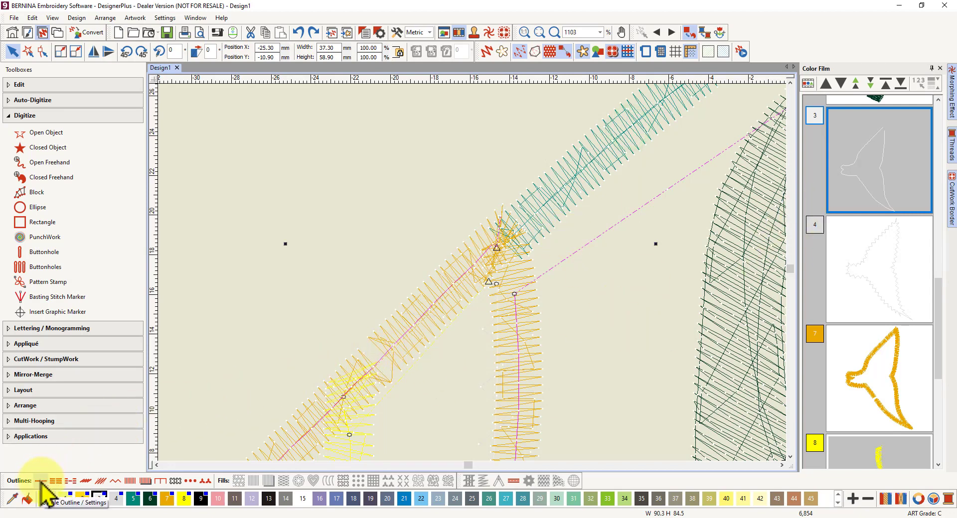
{"action": "mouse_move", "coordinate": [42, 481]}
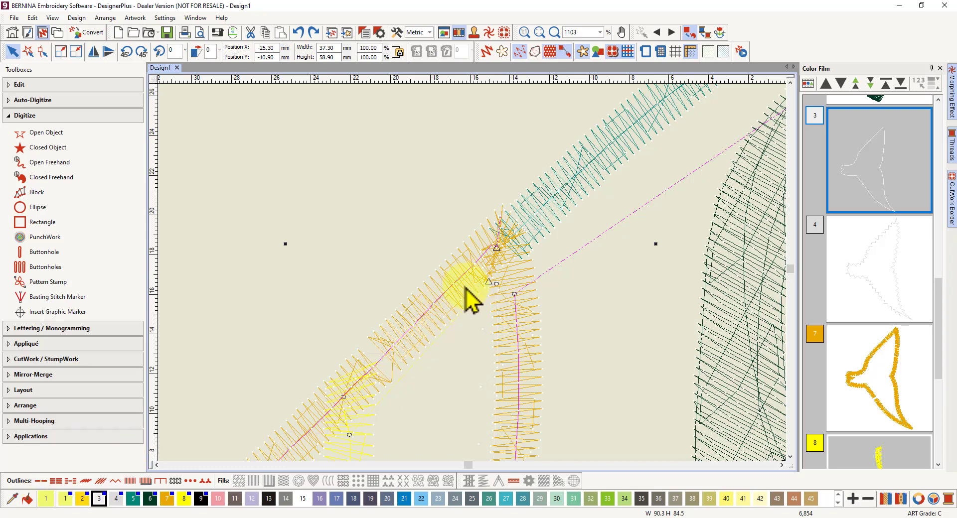
{"action": "left_click", "coordinate": [40, 481]}
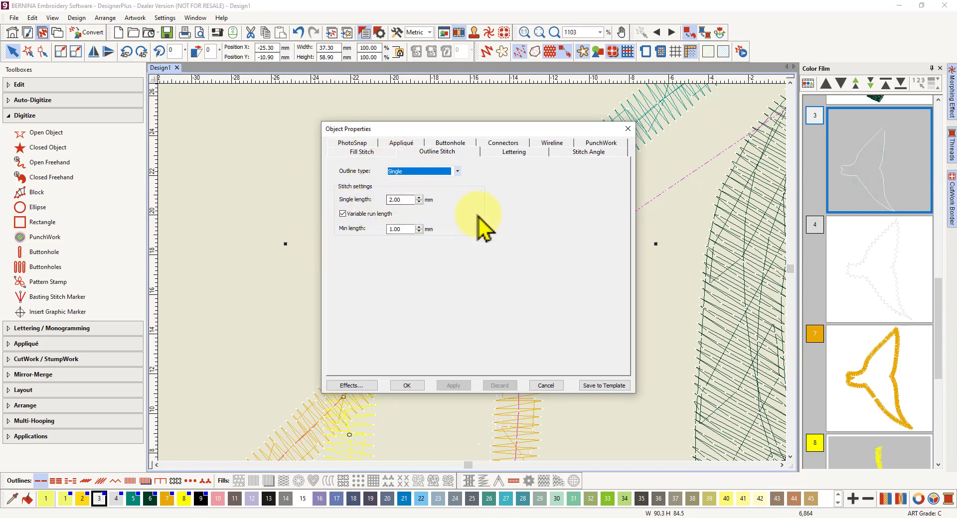
{"action": "left_click", "coordinate": [406, 385]}
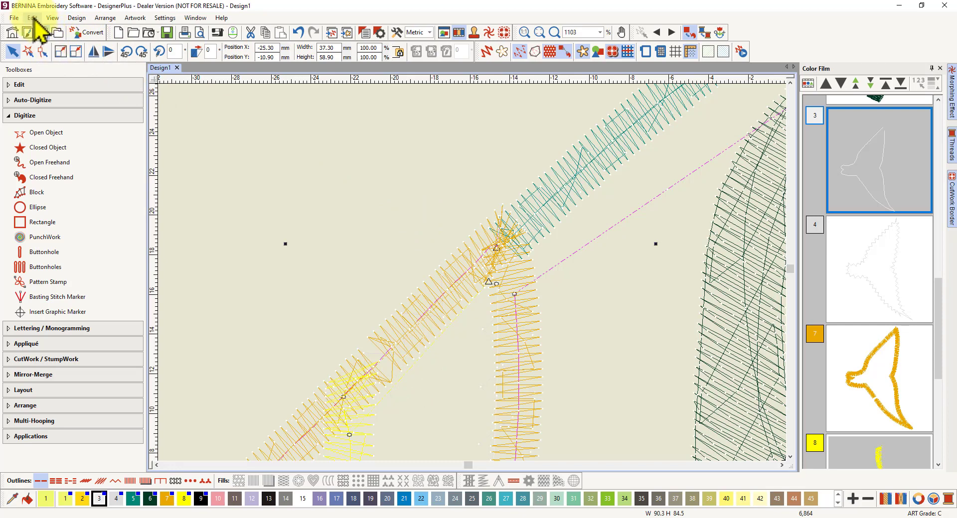
{"action": "left_click", "coordinate": [32, 17]}
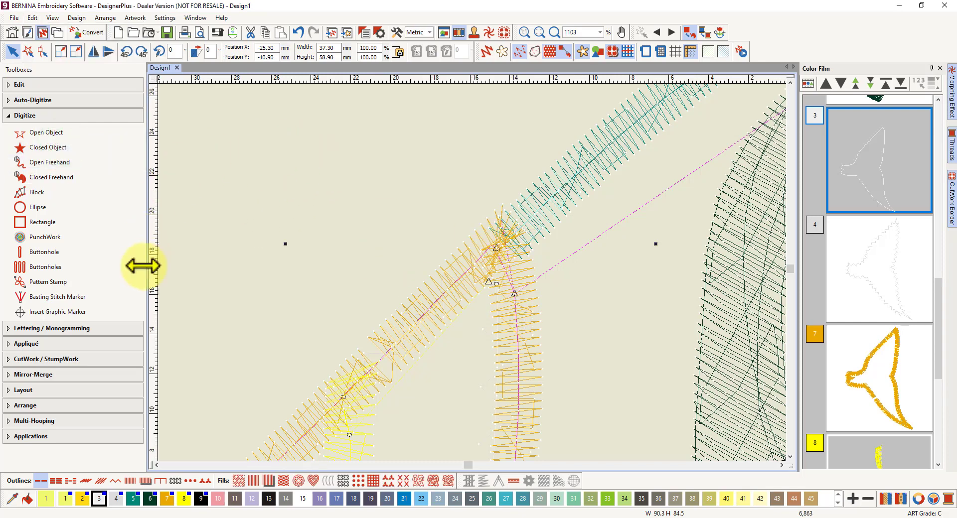
{"action": "mouse_move", "coordinate": [37, 354]}
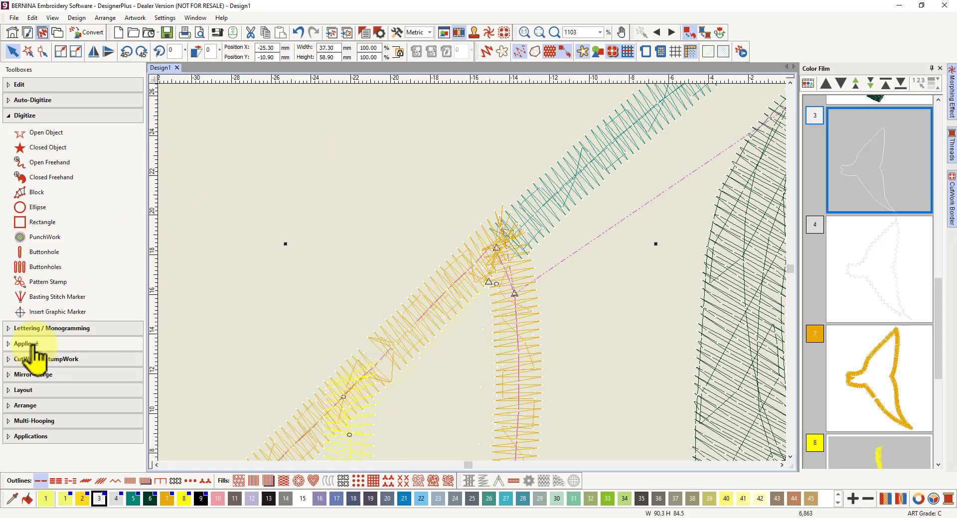
{"action": "left_click", "coordinate": [26, 344]}
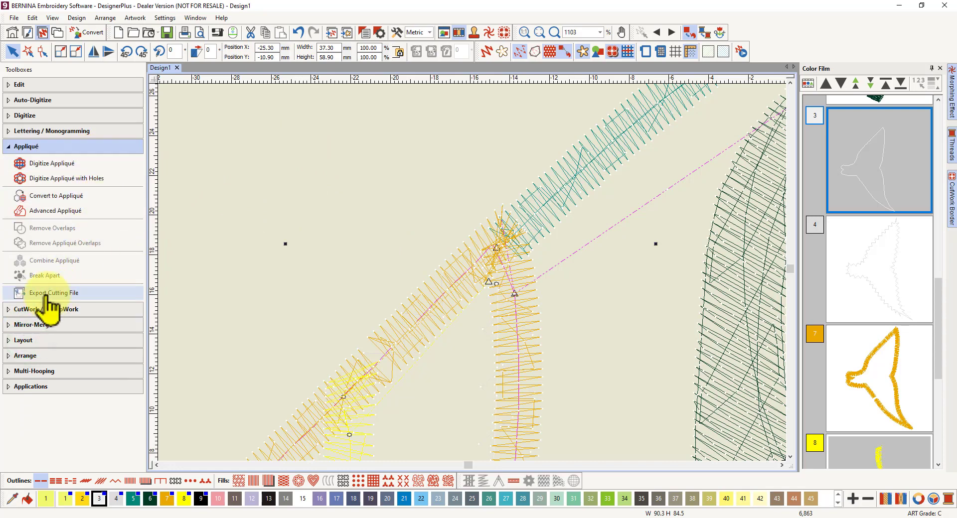
{"action": "left_click", "coordinate": [54, 292]}
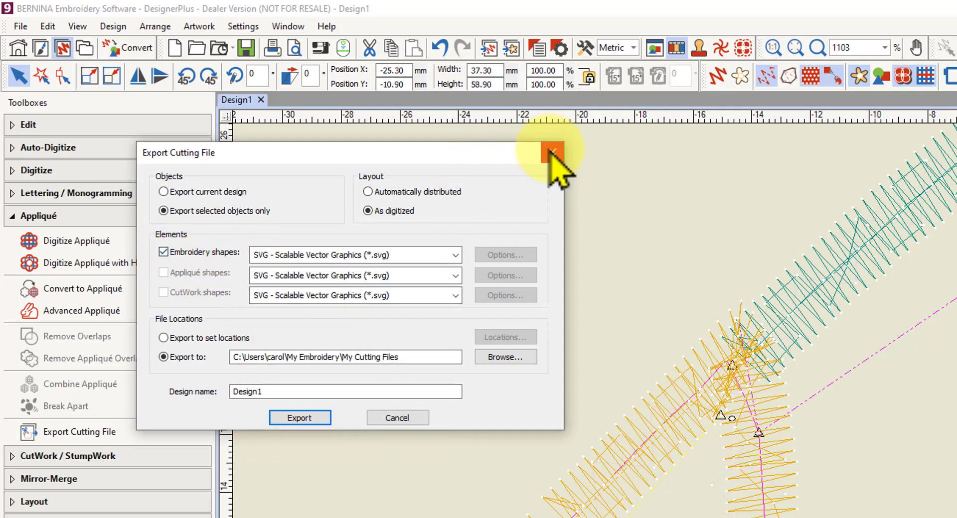
{"action": "left_click", "coordinate": [551, 151]}
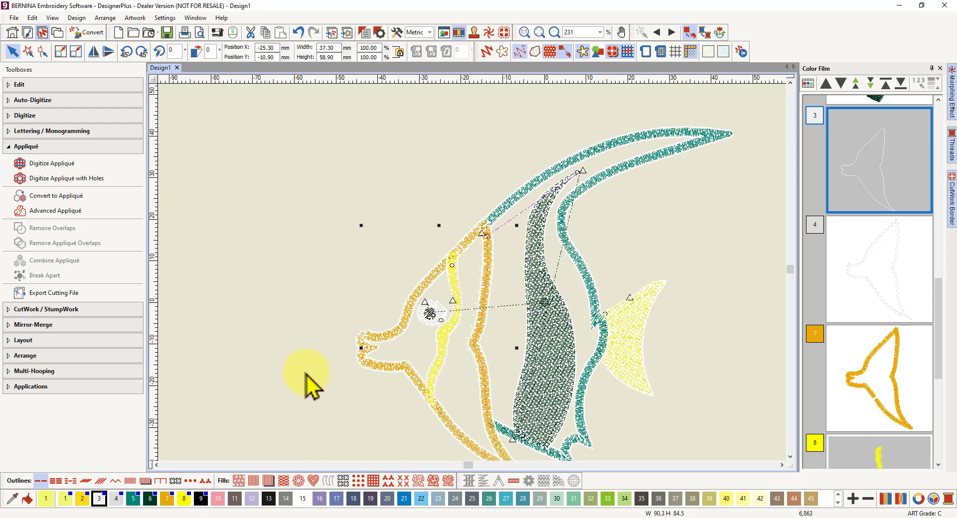
{"action": "mouse_move", "coordinate": [327, 321]}
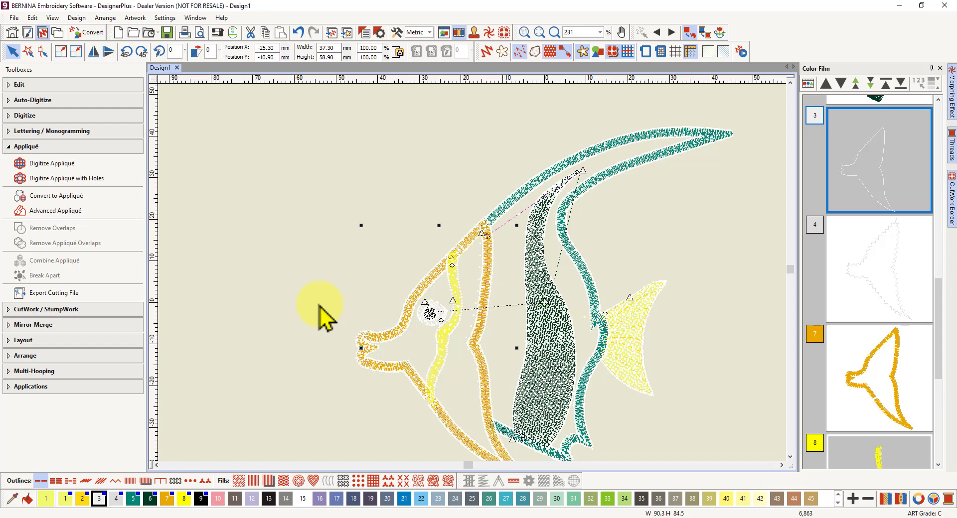
{"action": "mouse_move", "coordinate": [342, 290]}
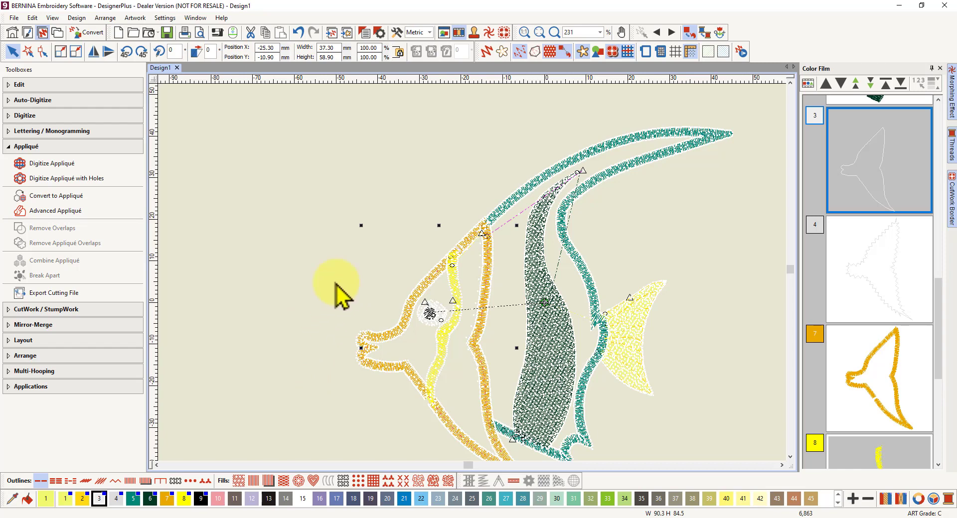
{"action": "mouse_move", "coordinate": [350, 299]}
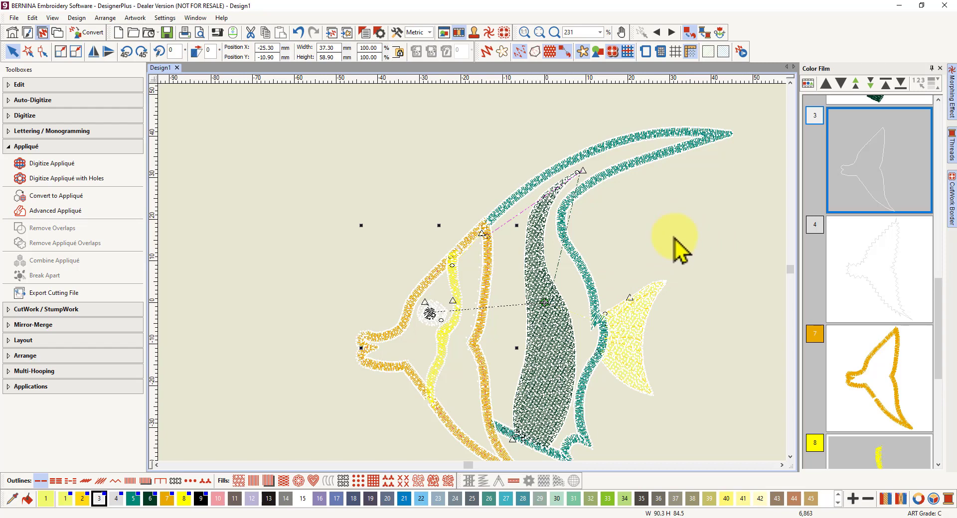
{"action": "mouse_move", "coordinate": [695, 253]}
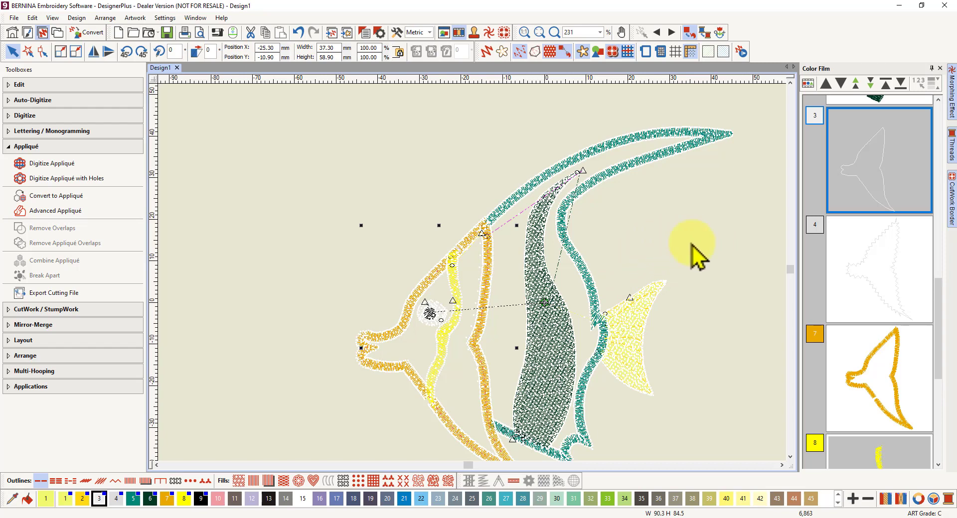
{"action": "mouse_move", "coordinate": [621, 426]}
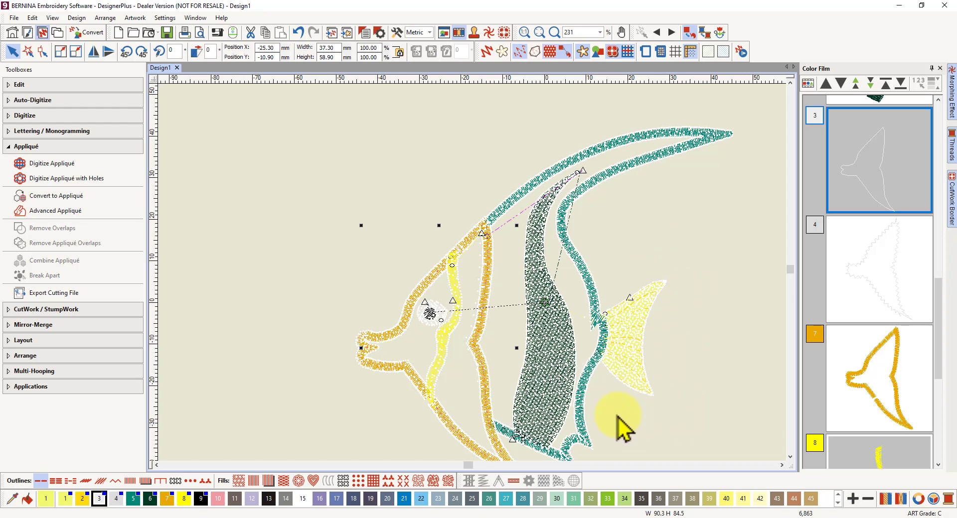
{"action": "mouse_move", "coordinate": [679, 359]}
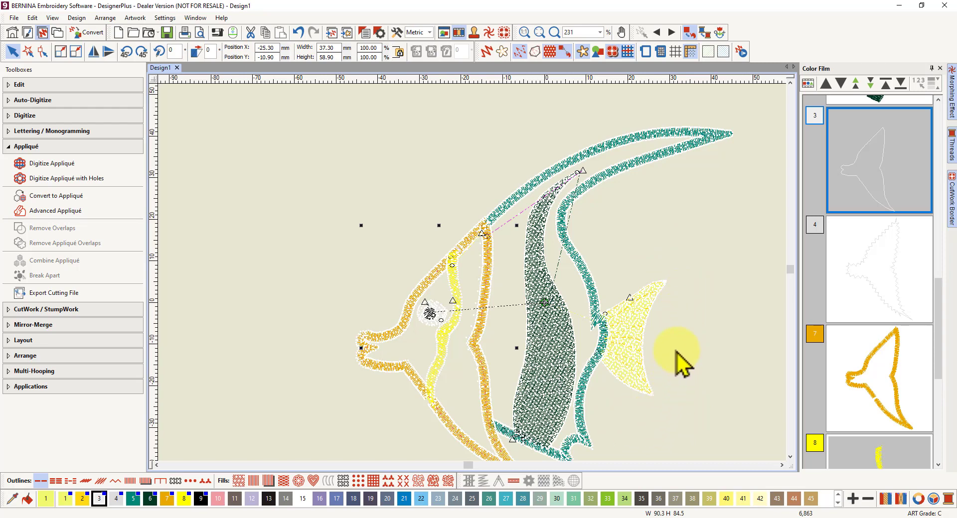
{"action": "mouse_move", "coordinate": [656, 238]}
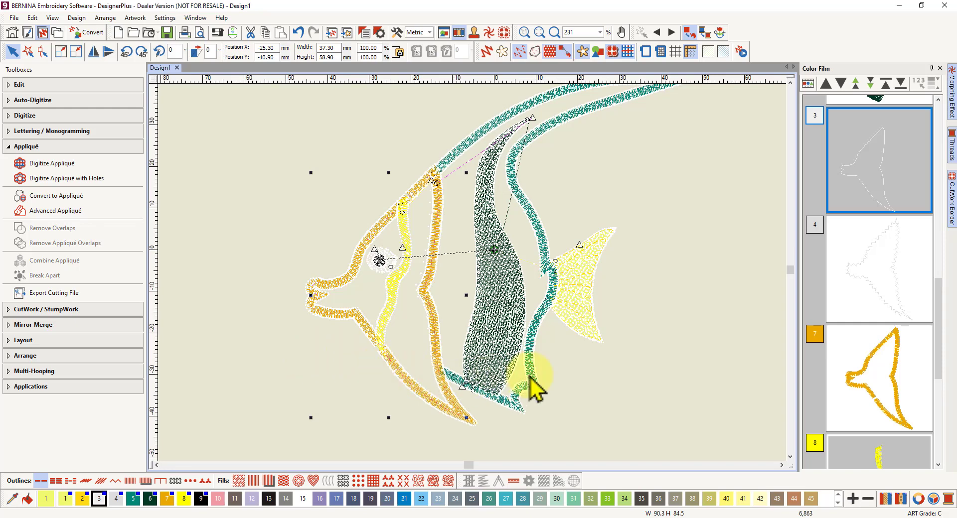
{"action": "mouse_move", "coordinate": [675, 302]}
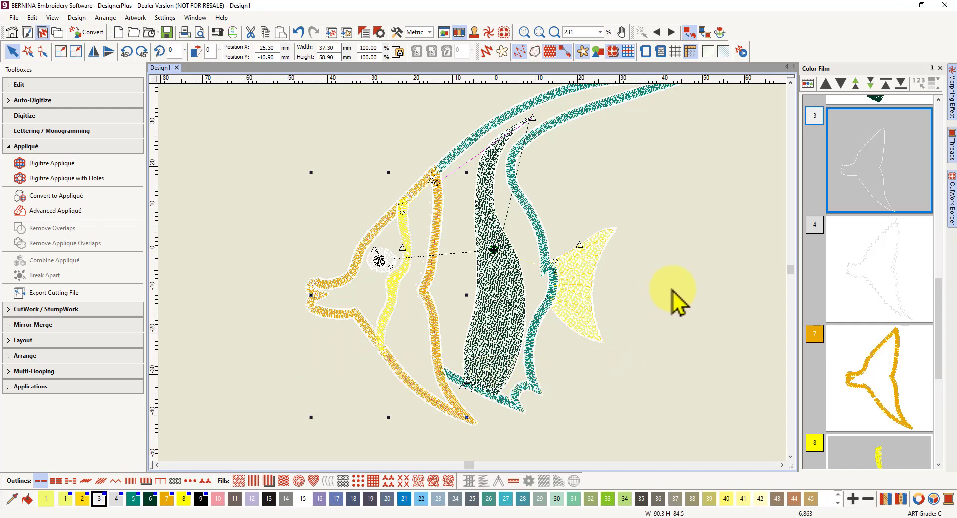
{"action": "mouse_move", "coordinate": [687, 200]}
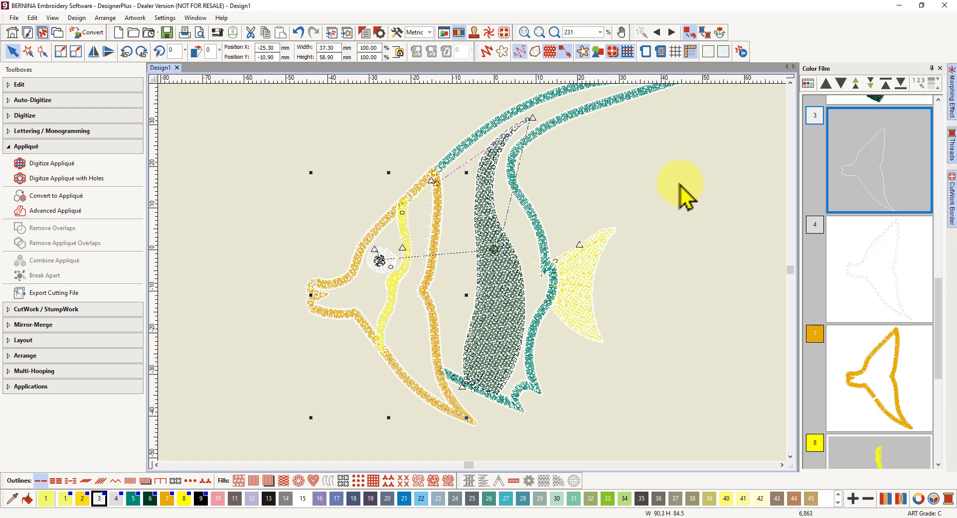
{"action": "mouse_move", "coordinate": [644, 204]}
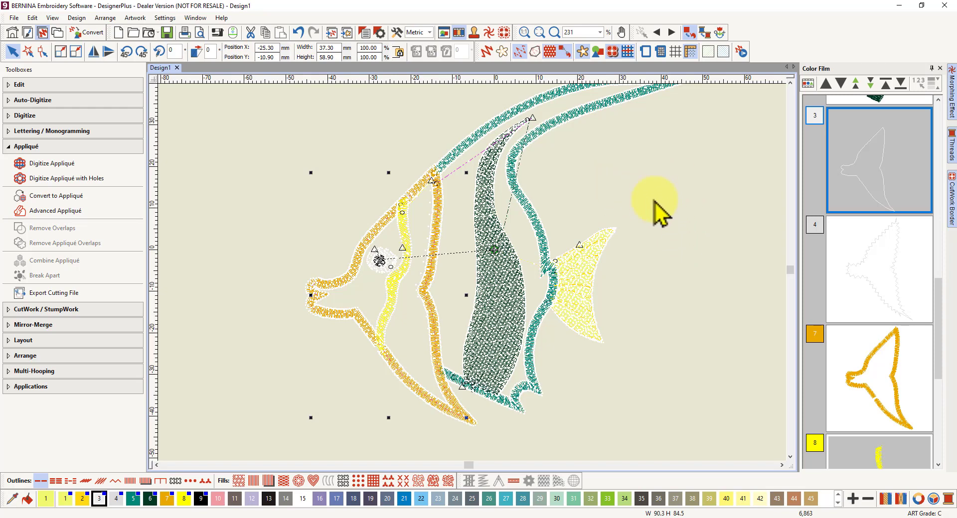
{"action": "mouse_move", "coordinate": [658, 217]}
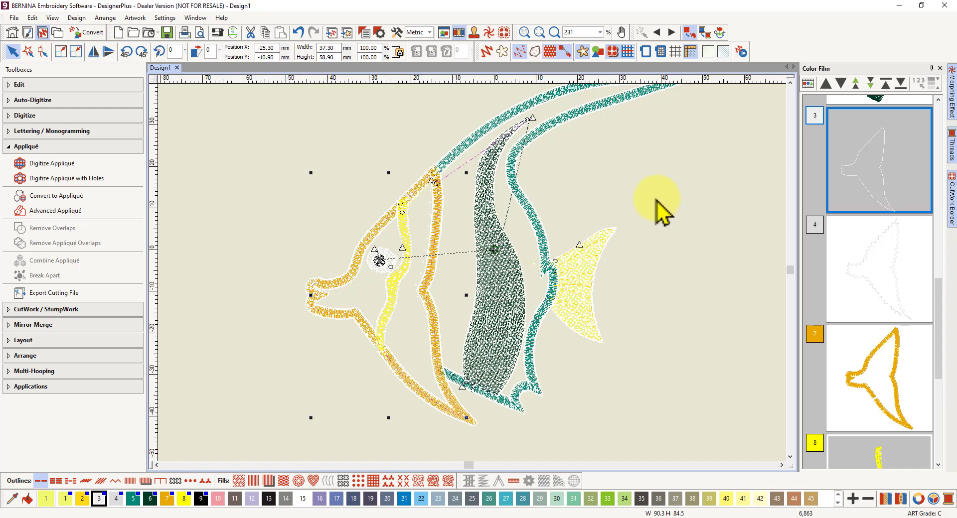
{"action": "mouse_move", "coordinate": [660, 210]}
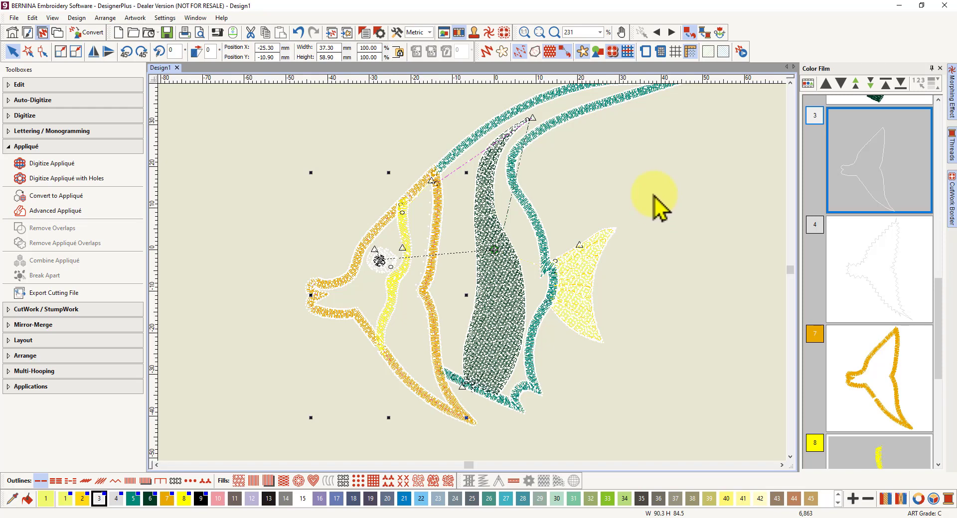